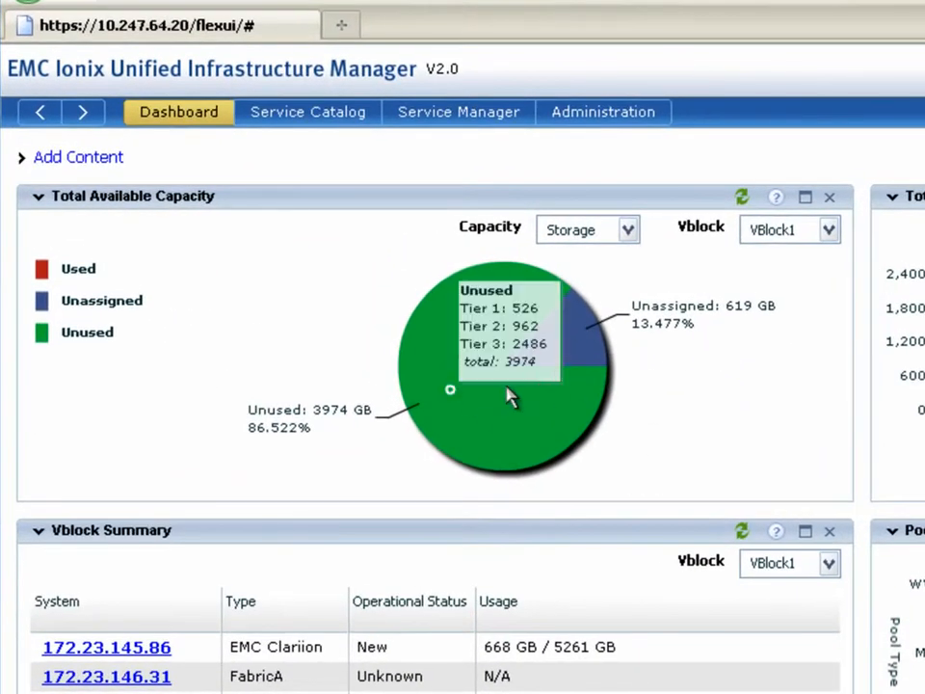
mouse_move(482, 361)
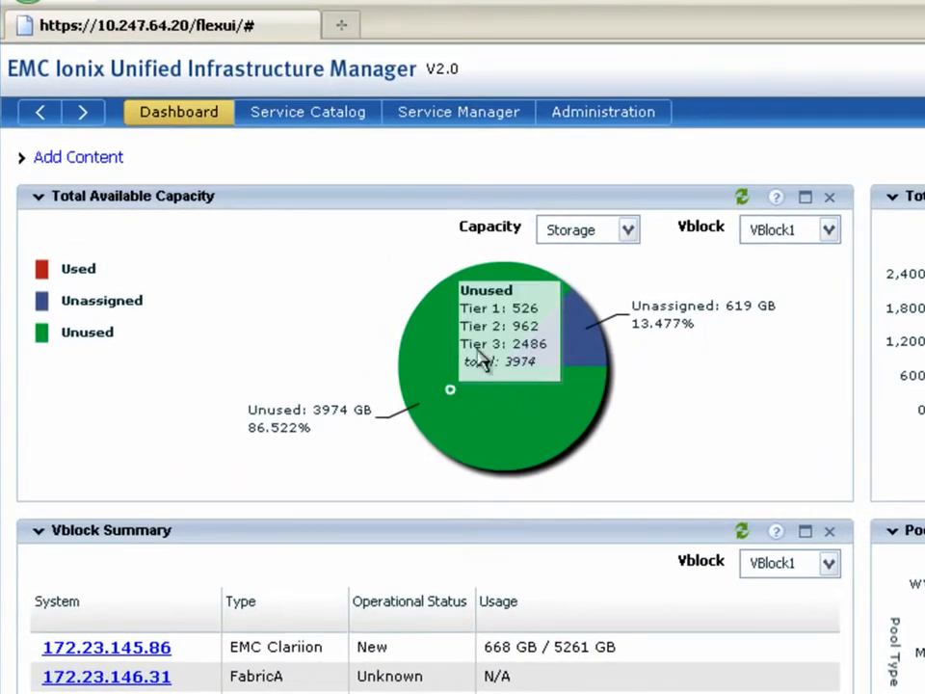
- Switch the dashboard's overall and per-grade capacity views between blade counts and storage
left_click(627, 229)
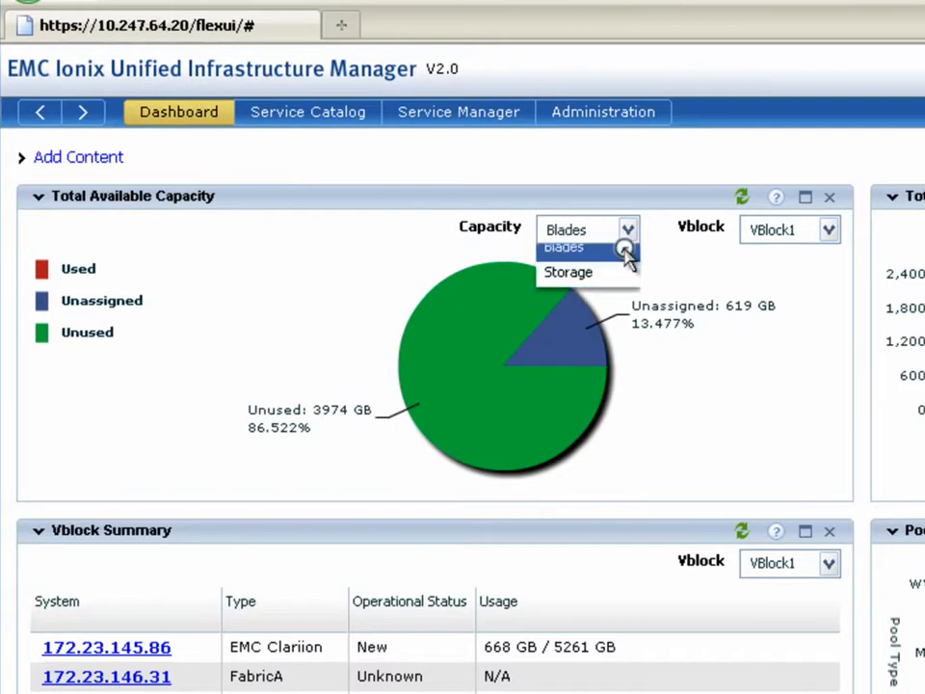
left_click(563, 247)
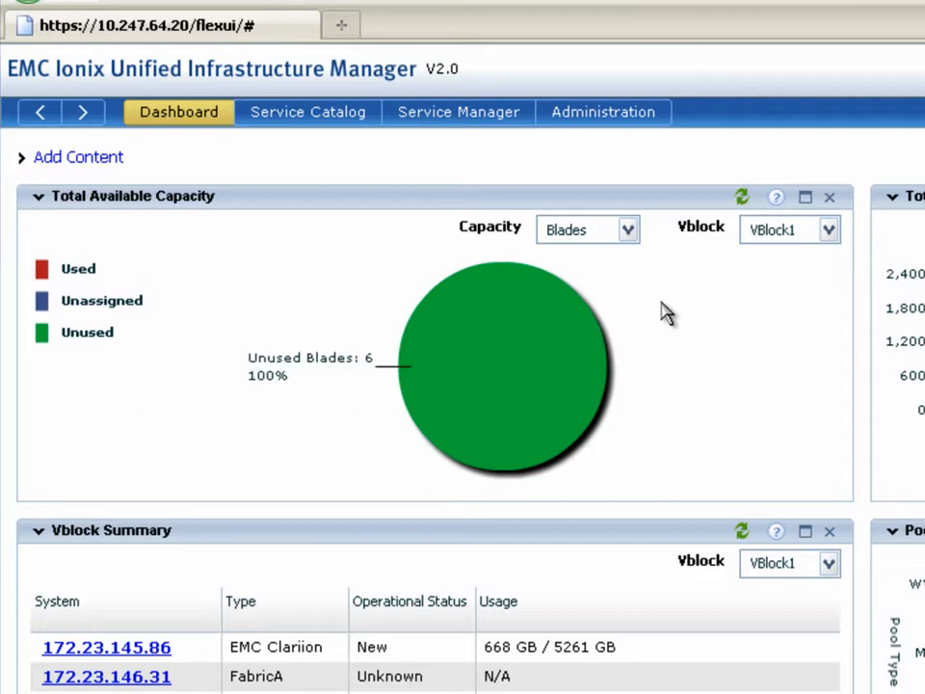
mouse_move(578, 359)
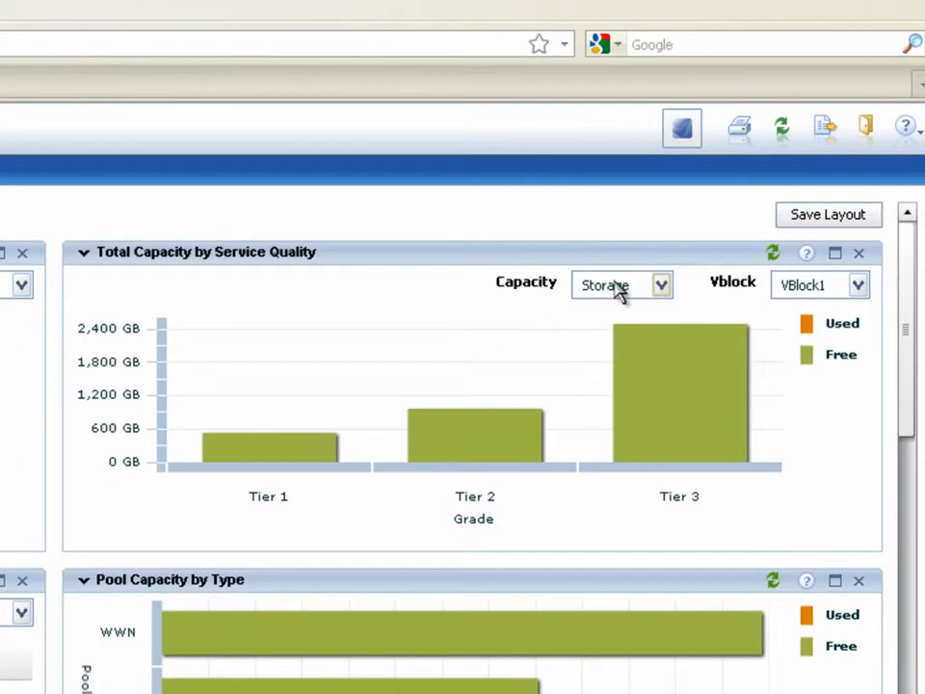
mouse_move(143, 467)
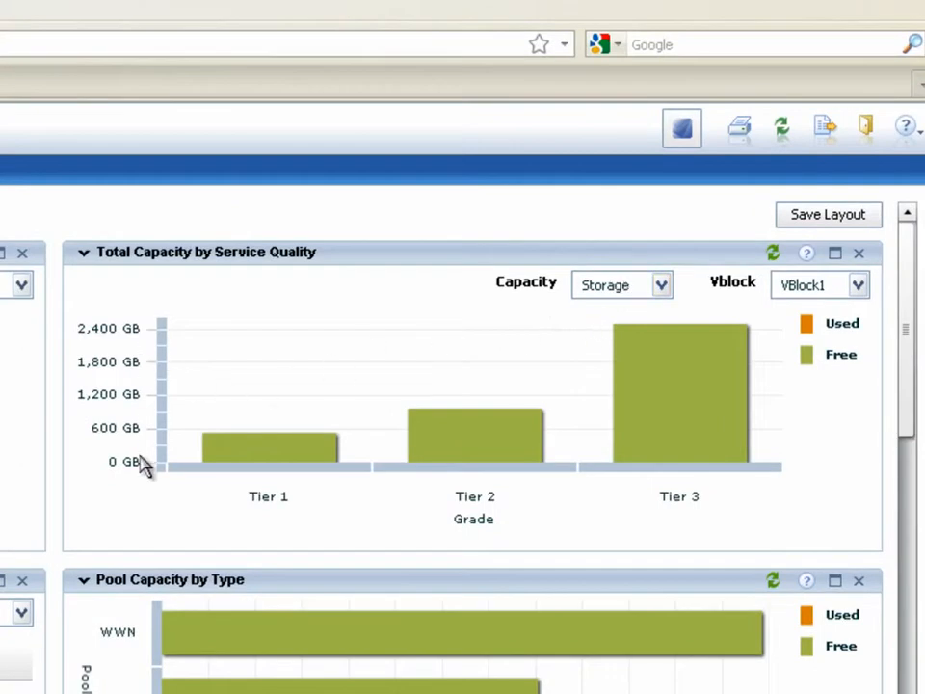
mouse_move(662, 286)
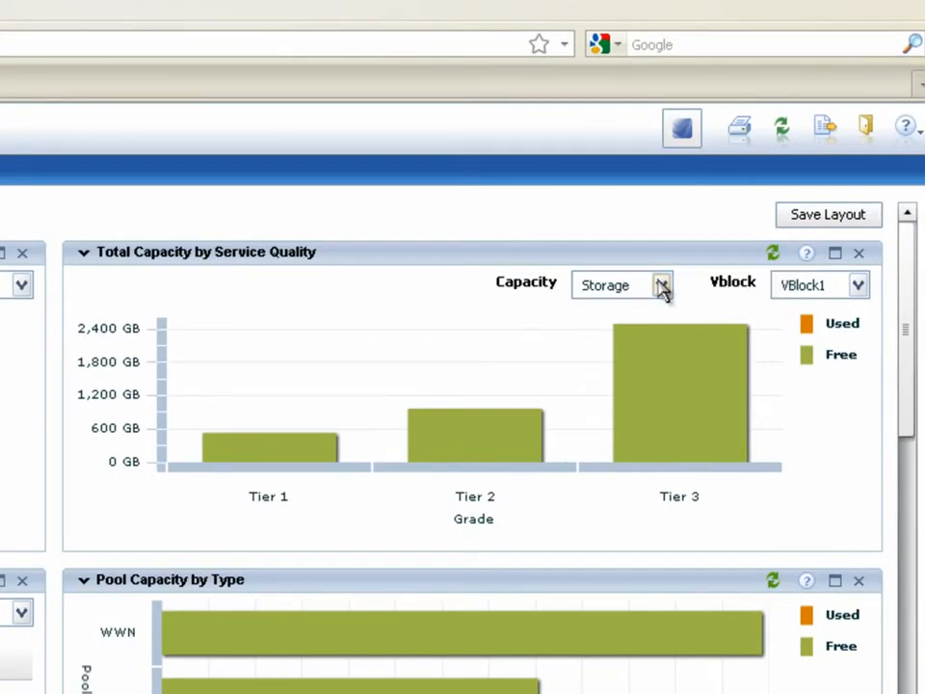
left_click(661, 284)
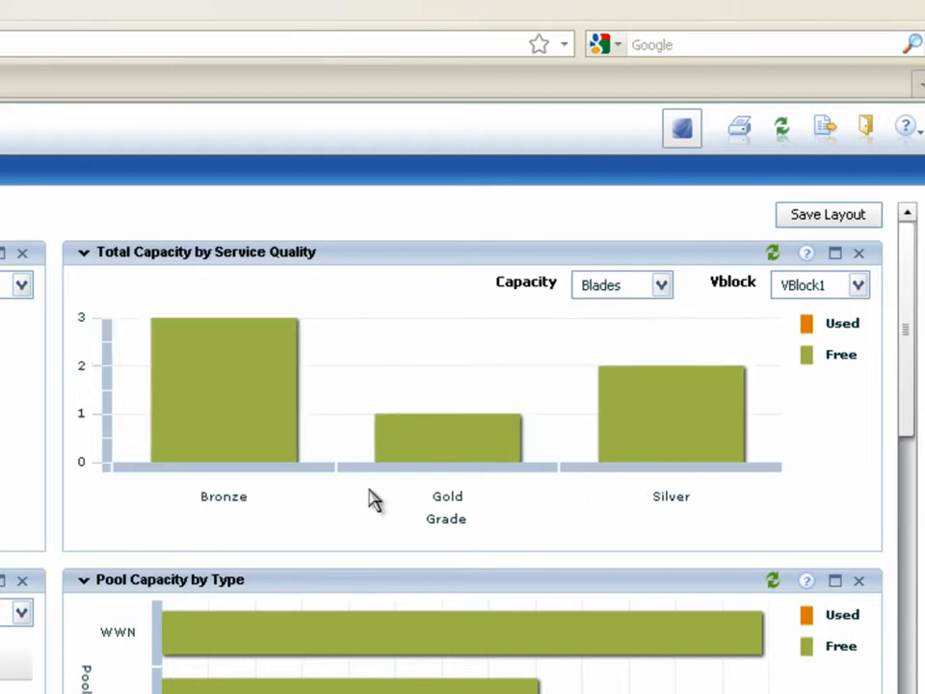
mouse_move(658, 294)
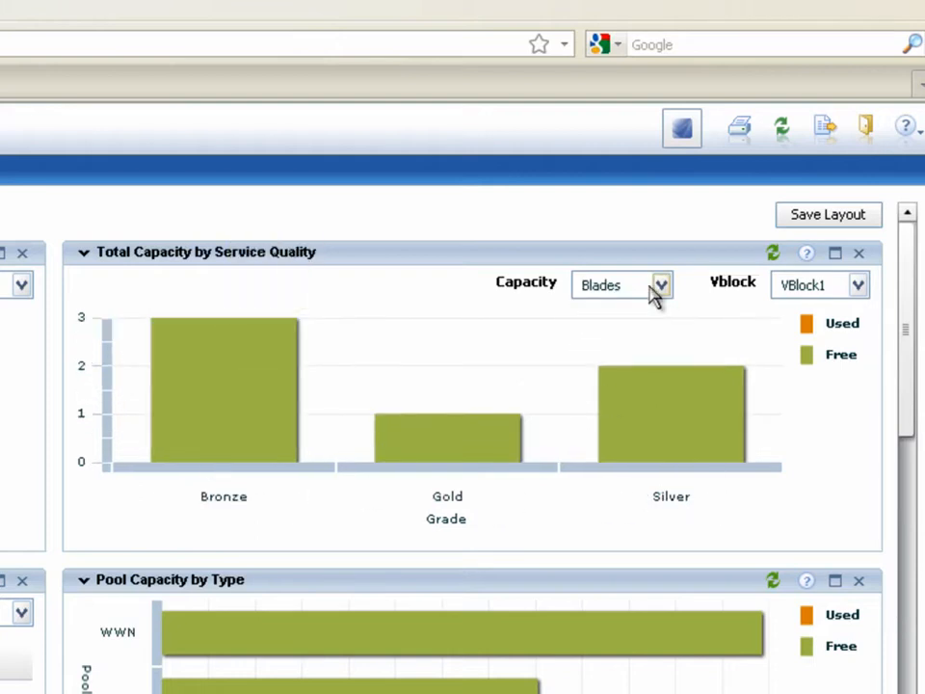
left_click(660, 284)
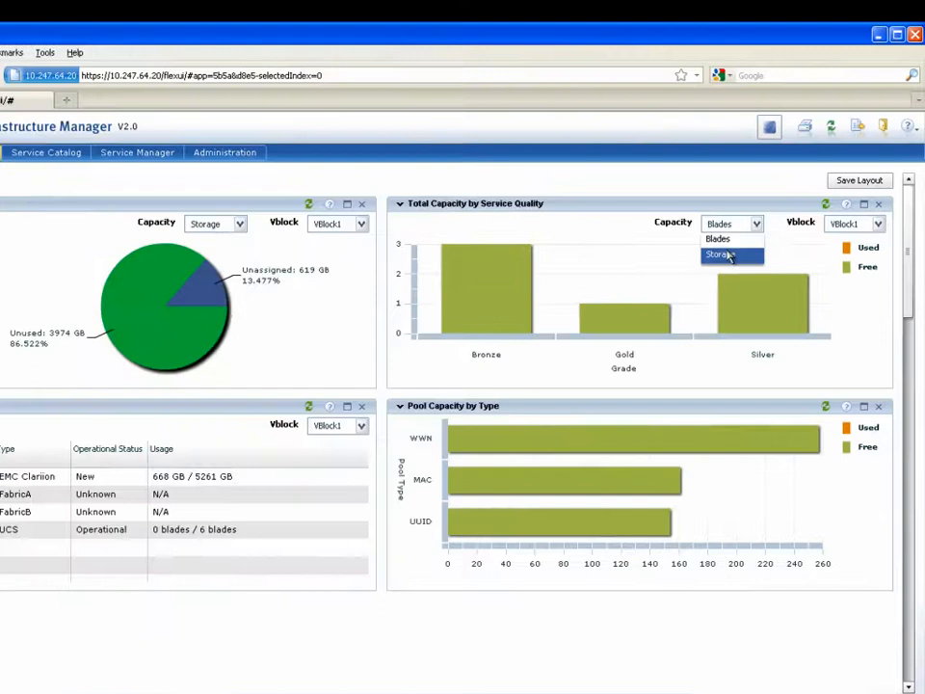
left_click(720, 254)
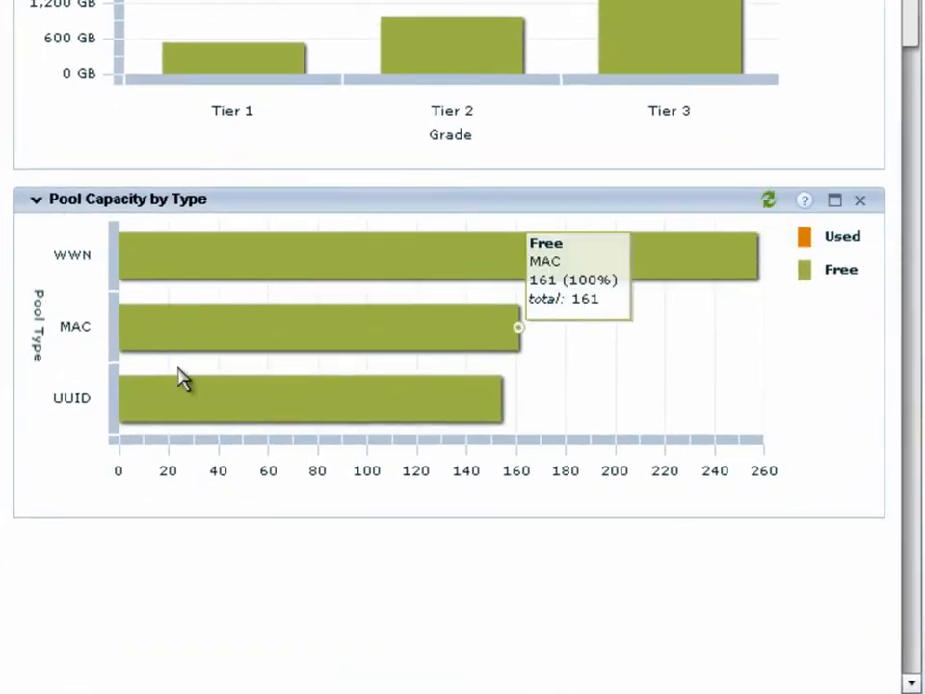
mouse_move(168, 518)
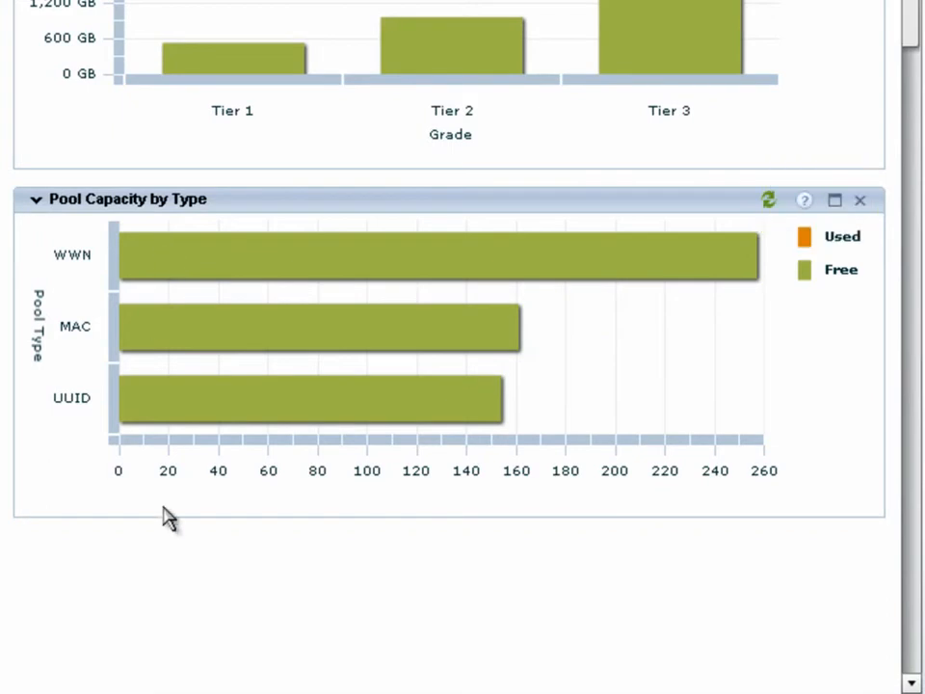
mouse_move(169, 574)
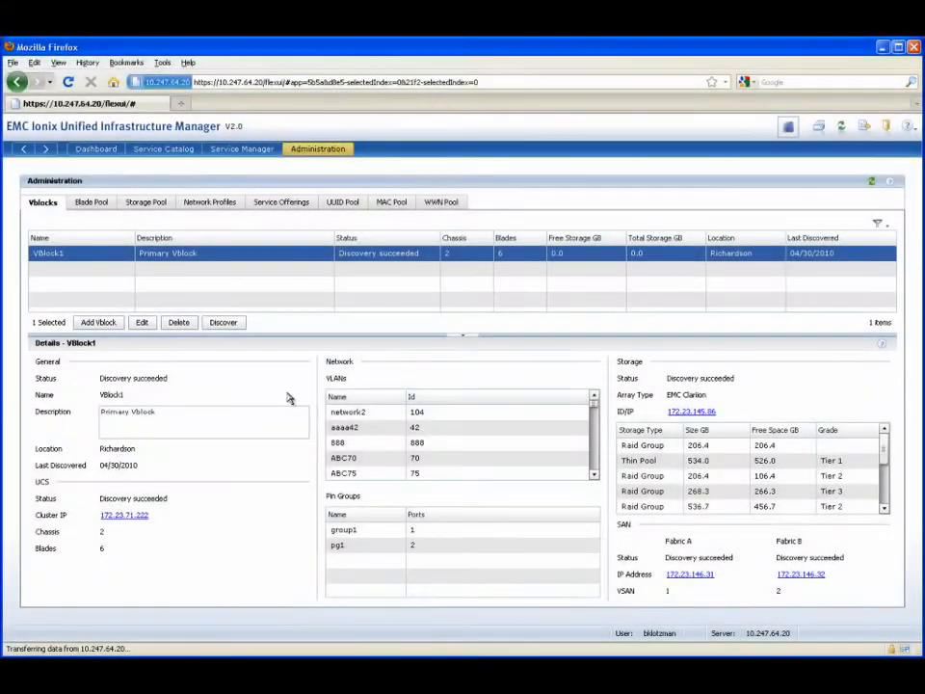
- Add Vblock2 in Richardson with its UCS, storage and SAN details and start discovery
left_click(98, 321)
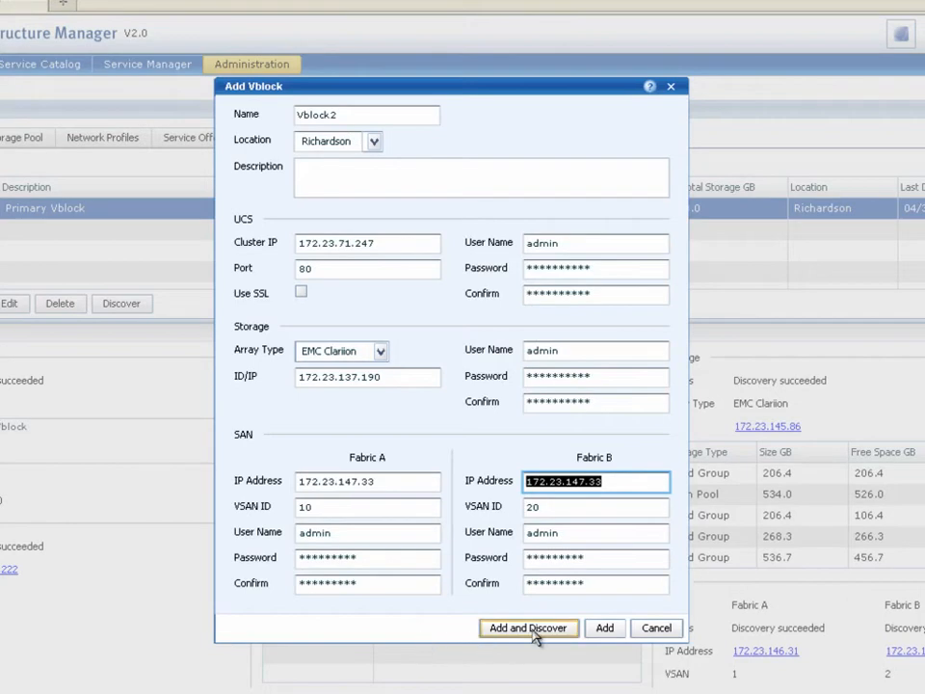
left_click(529, 628)
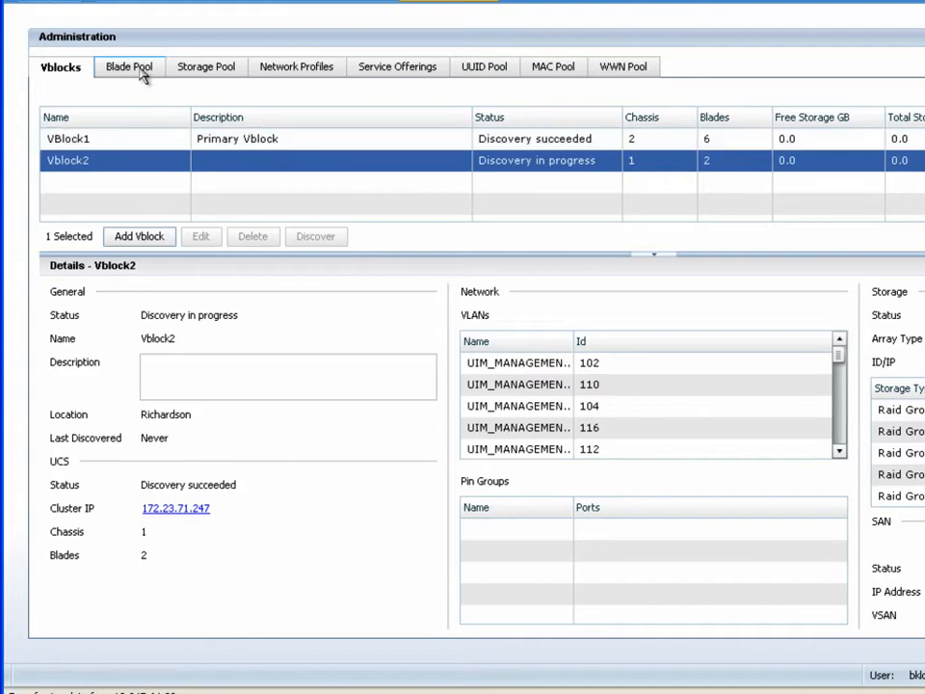
- Assign the Silver grade to the two ungraded Vblock2 blades in the Blade Pool
left_click(125, 65)
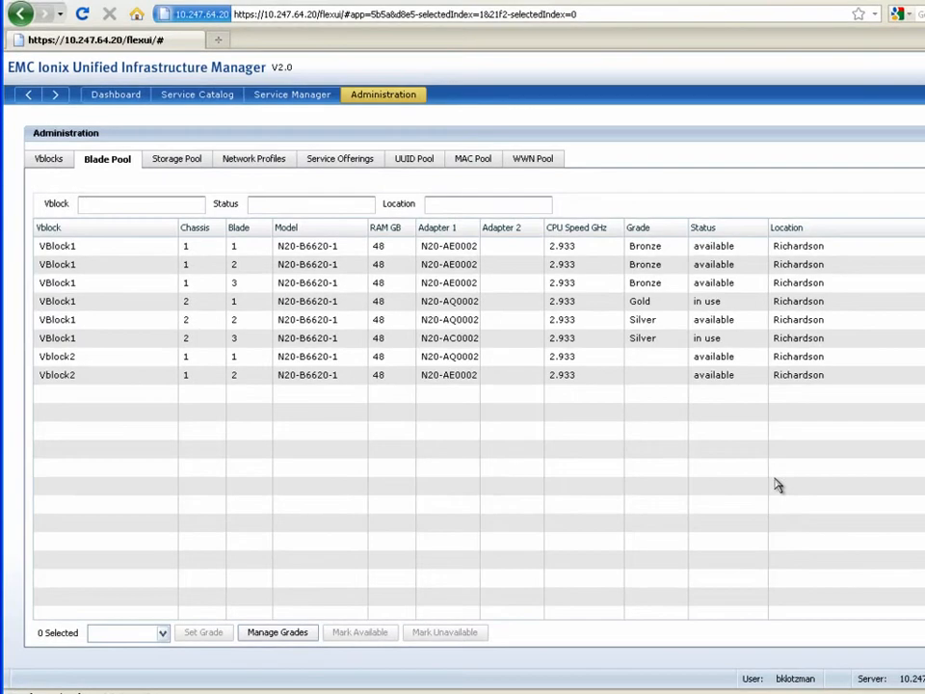
left_click(145, 375)
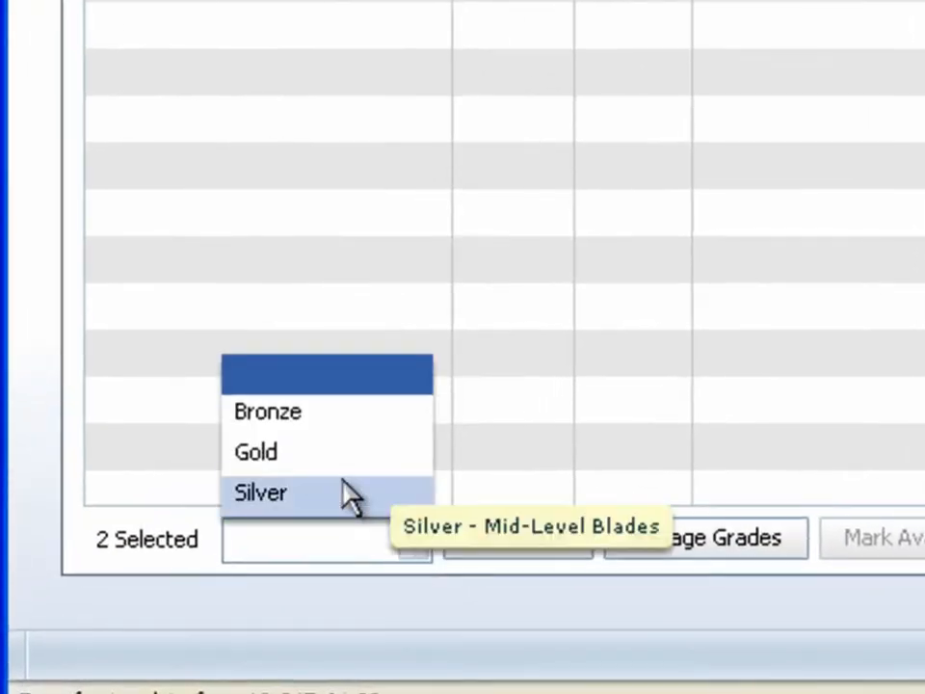
left_click(260, 493)
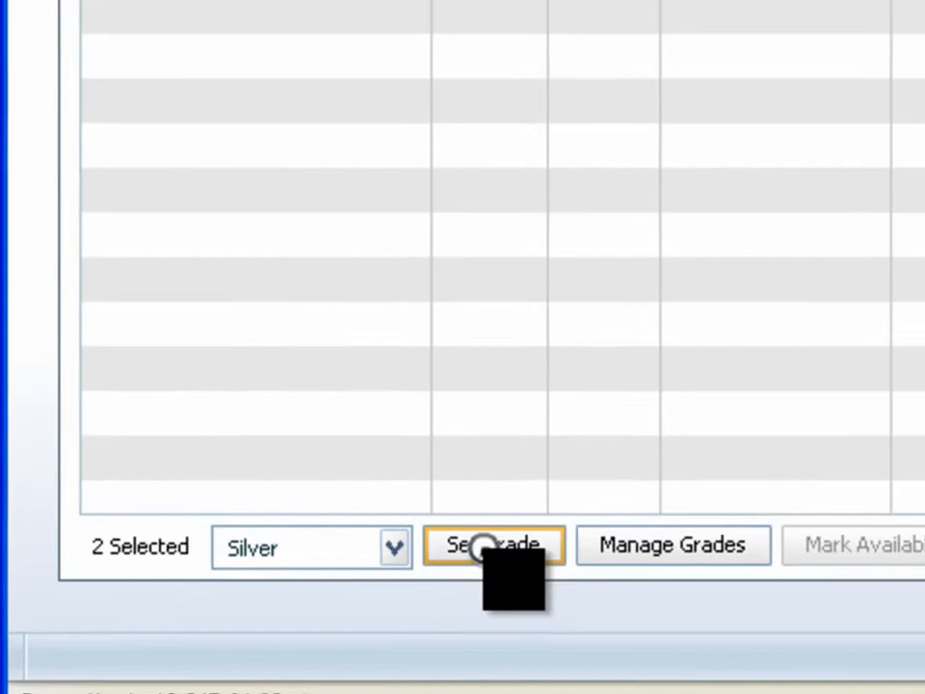
left_click(494, 545)
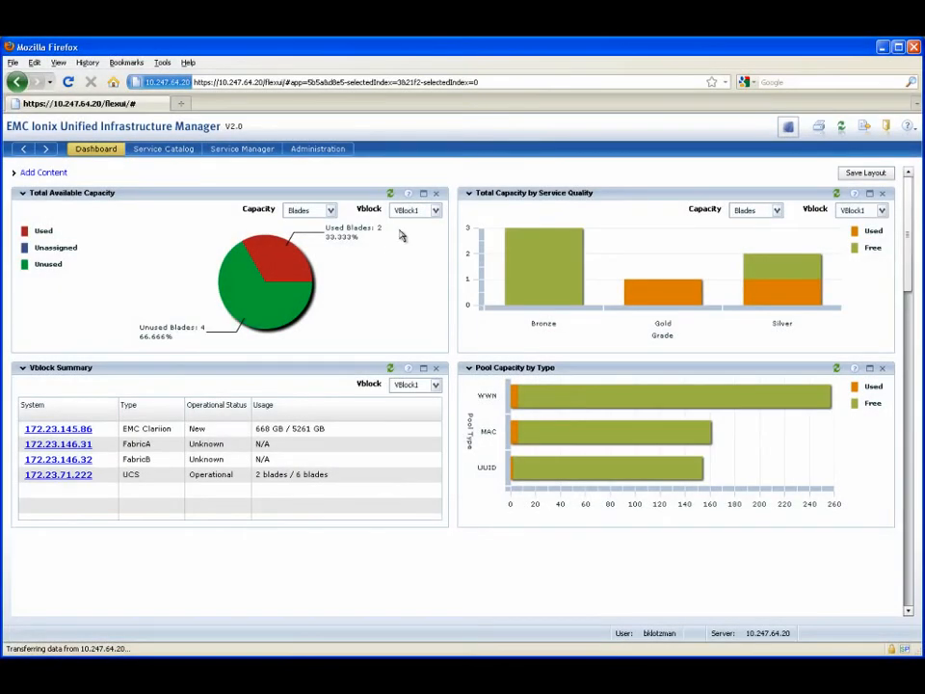
left_click(435, 210)
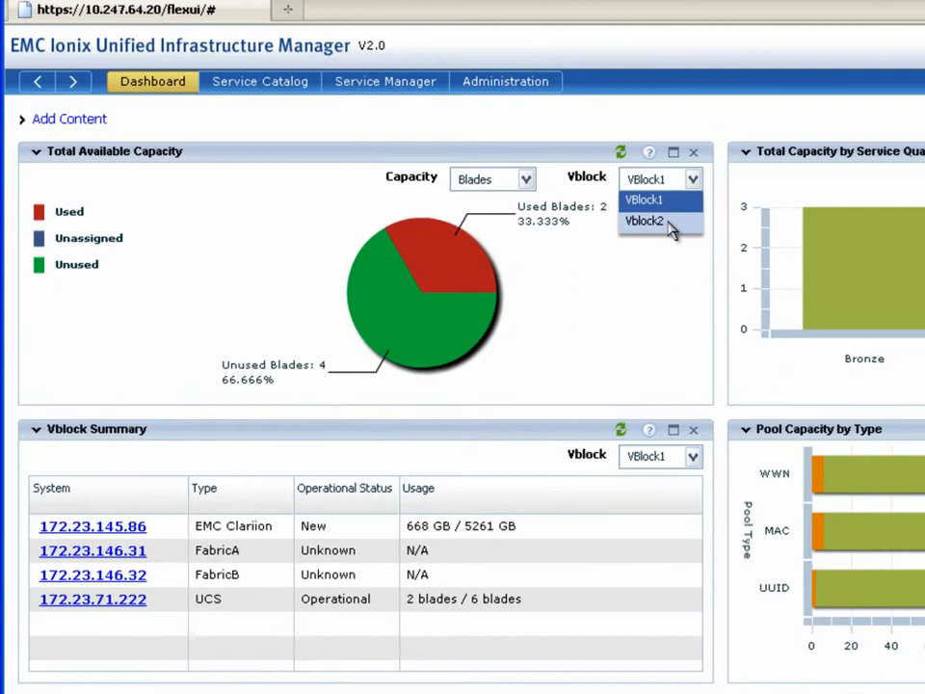
left_click(642, 220)
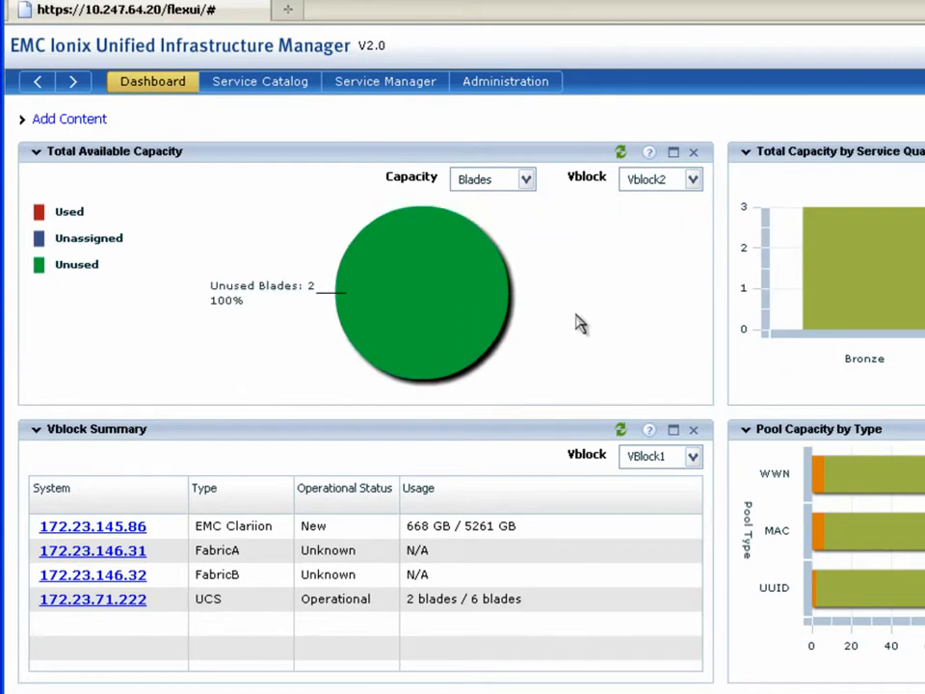
mouse_move(525, 180)
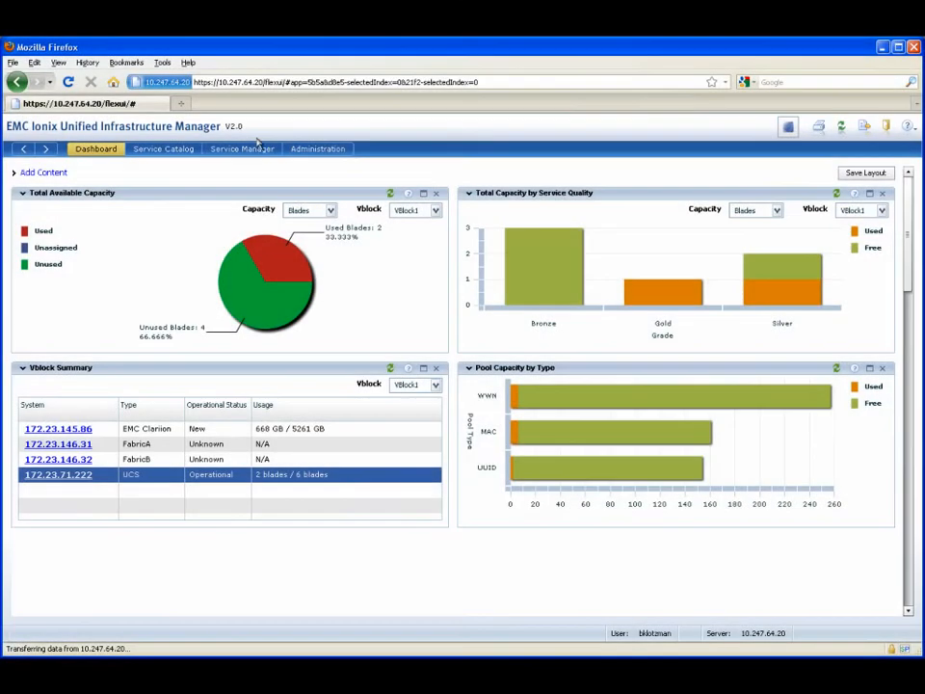
- Start a new service offering from Administration's Service Offerings and edit its general details
left_click(317, 149)
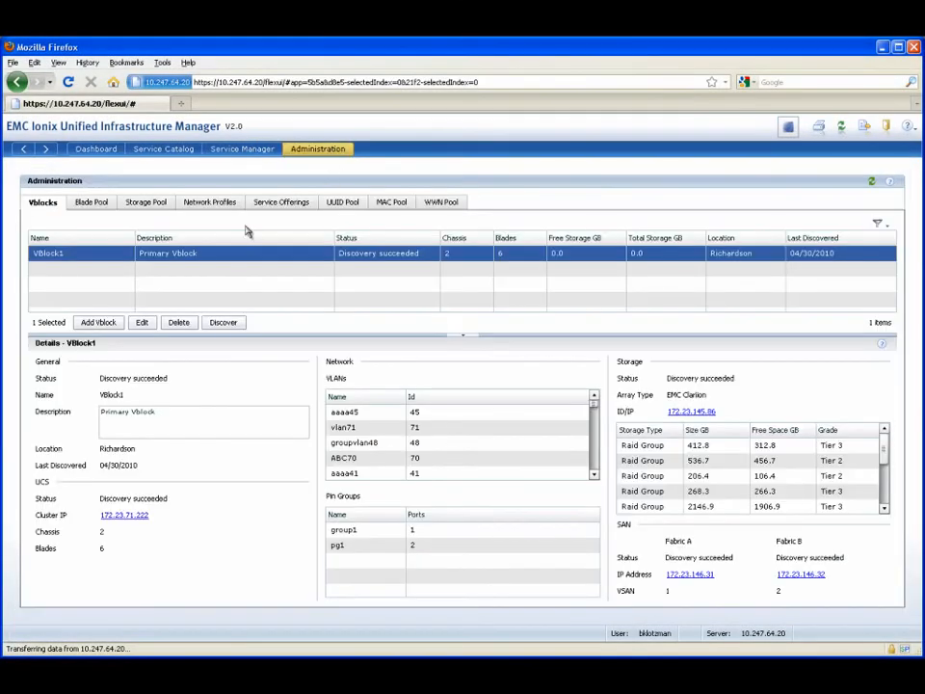
left_click(280, 202)
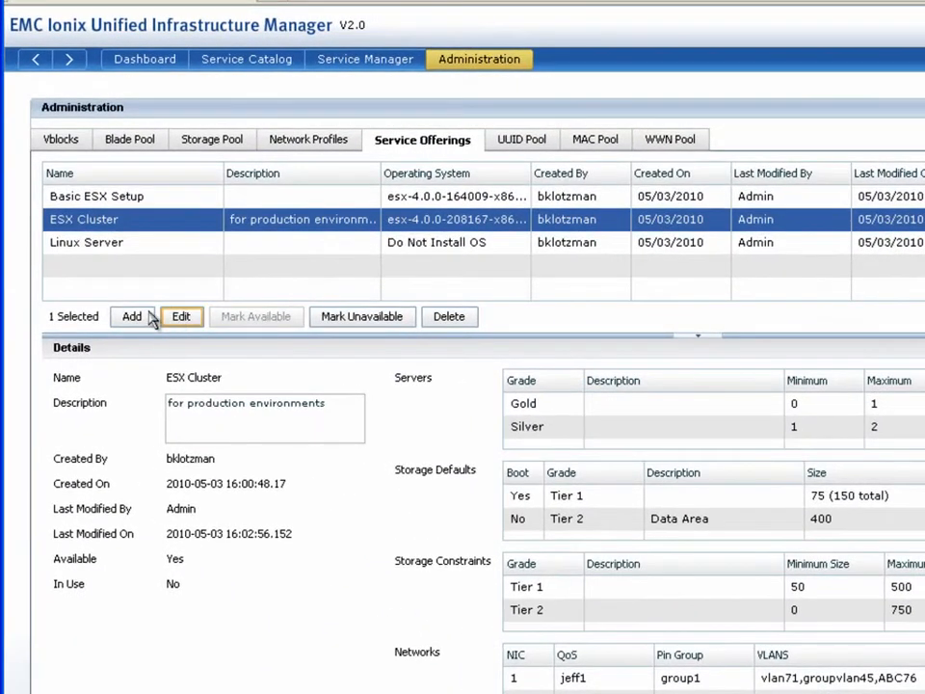
left_click(132, 316)
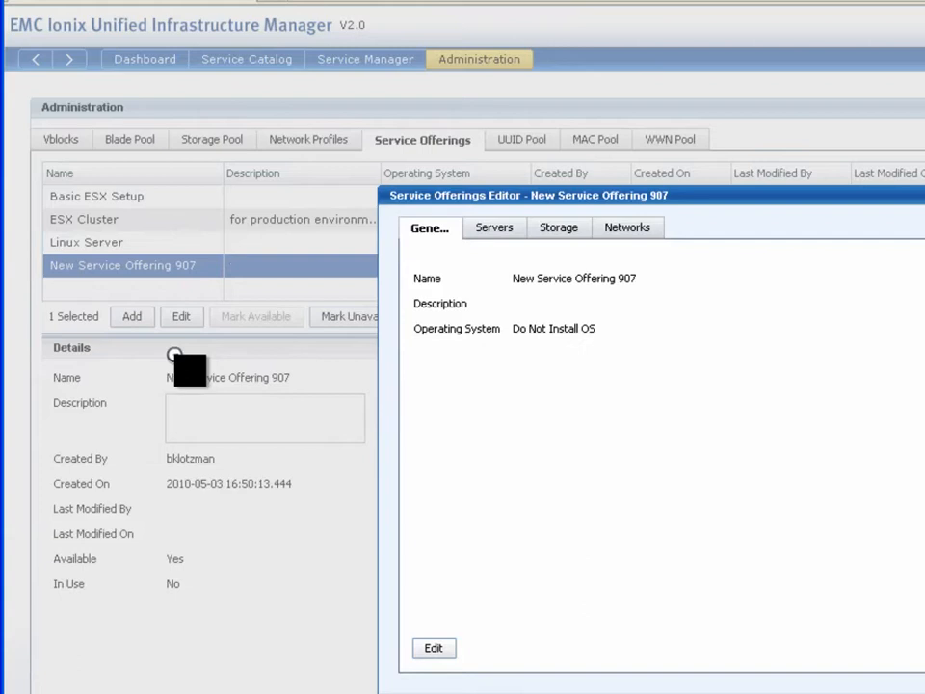
mouse_move(506, 479)
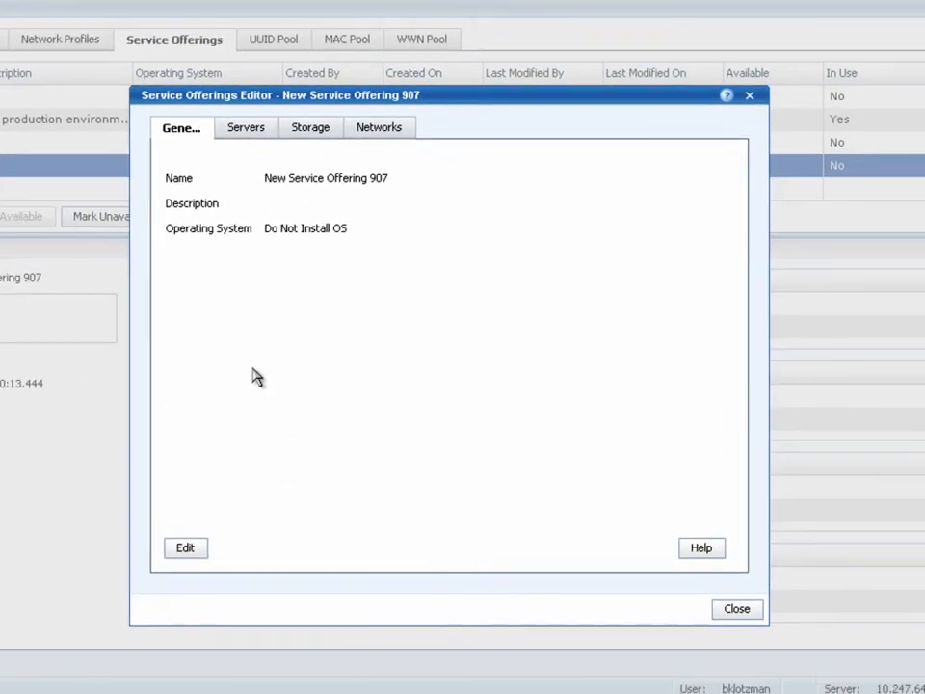
left_click(185, 547)
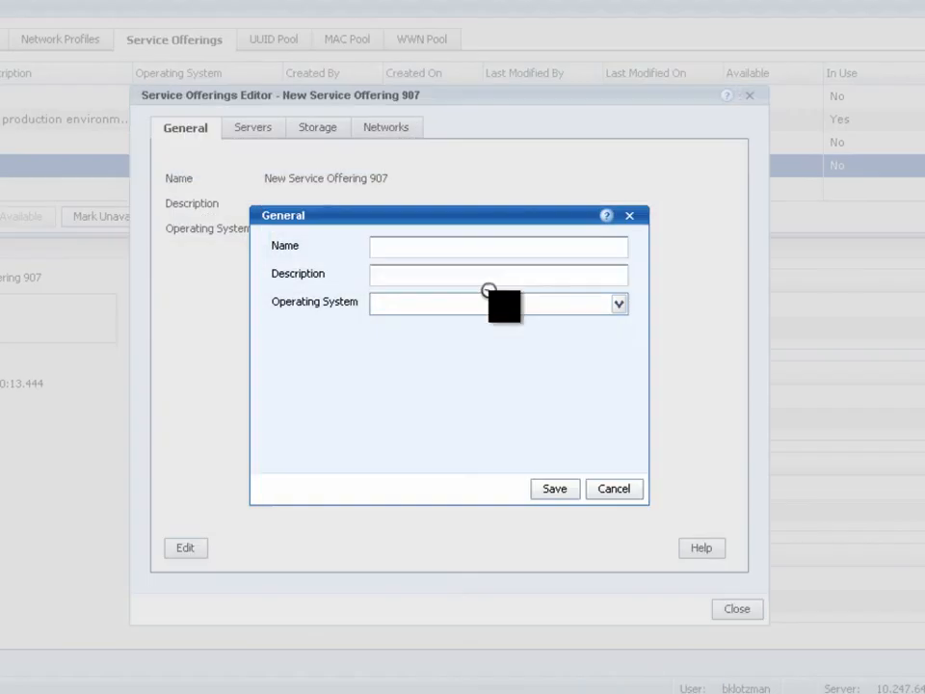
- Name the offering Demo Offering with the esx-4.0.0-208167-x86_64 operating system and save it
type("New Service Offering 907")
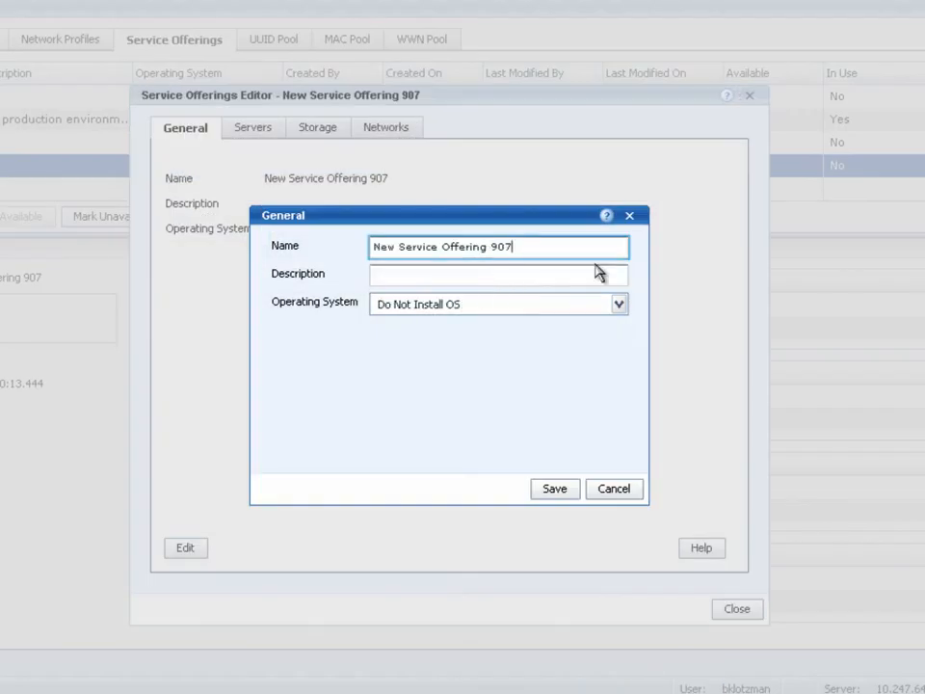
type("Demo Offering")
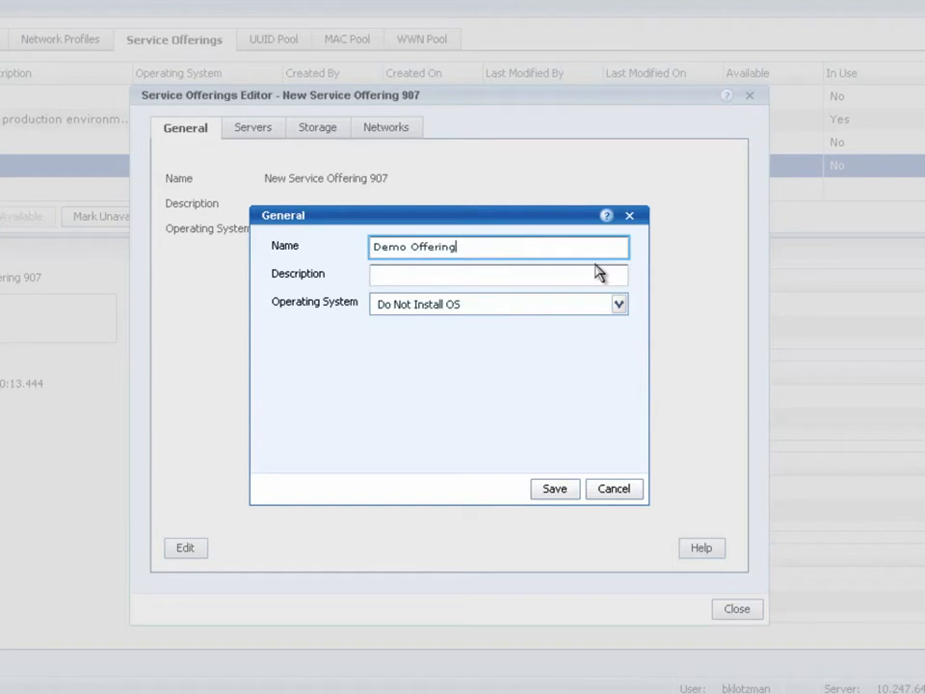
left_click(498, 274)
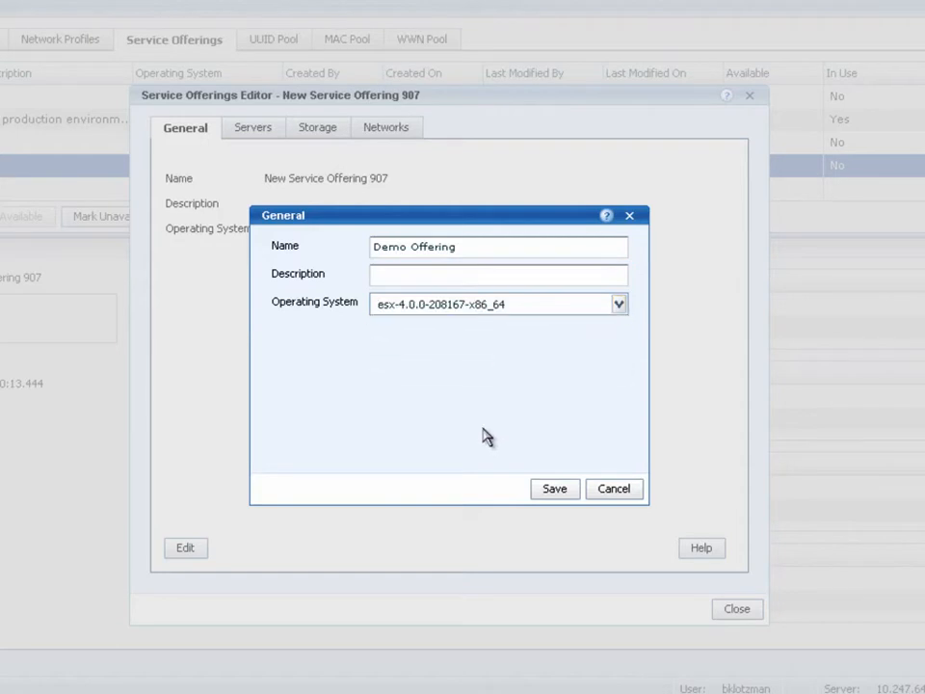
left_click(554, 487)
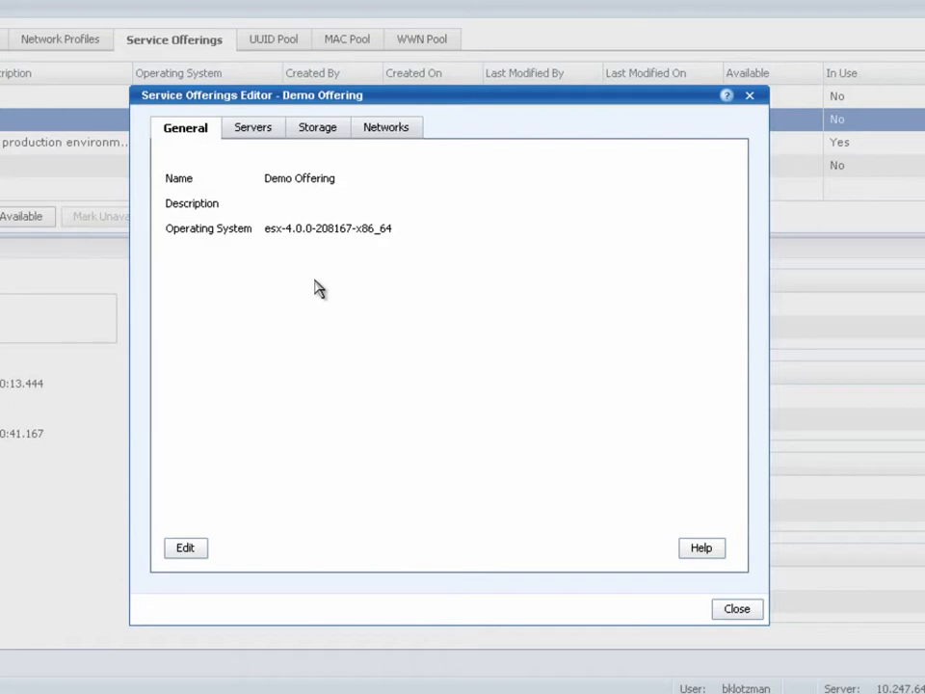
mouse_move(253, 127)
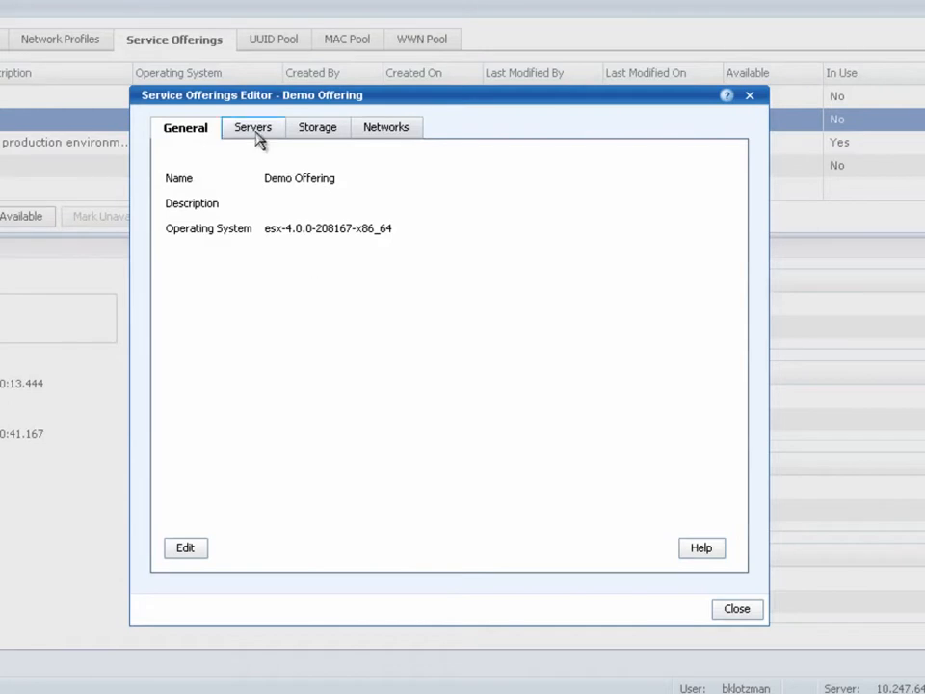
- Add a Bronze server grade with minimum 1, maximum 3, default 1
left_click(250, 127)
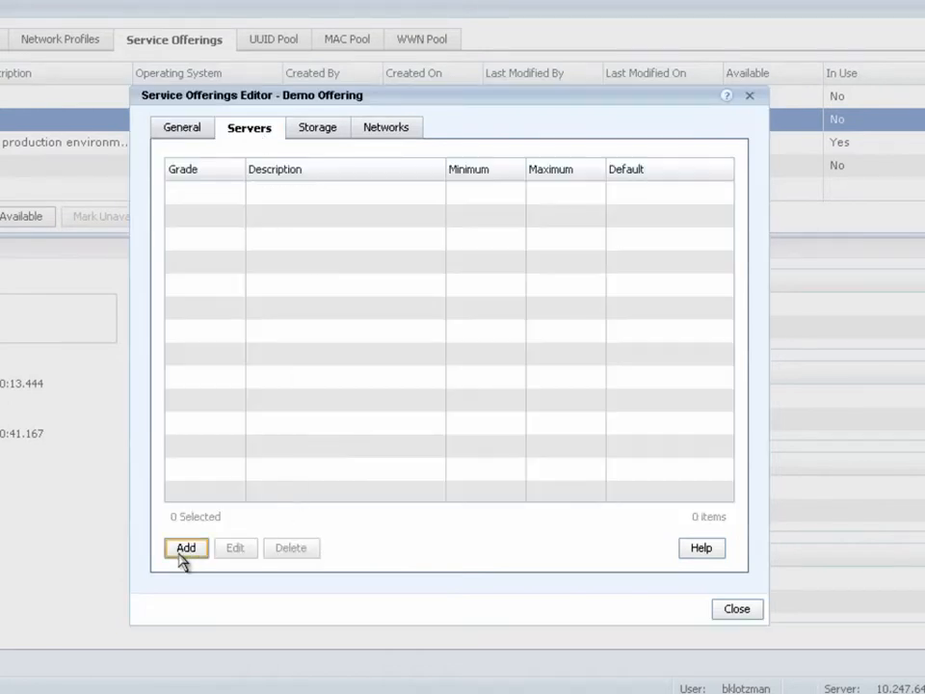
left_click(185, 548)
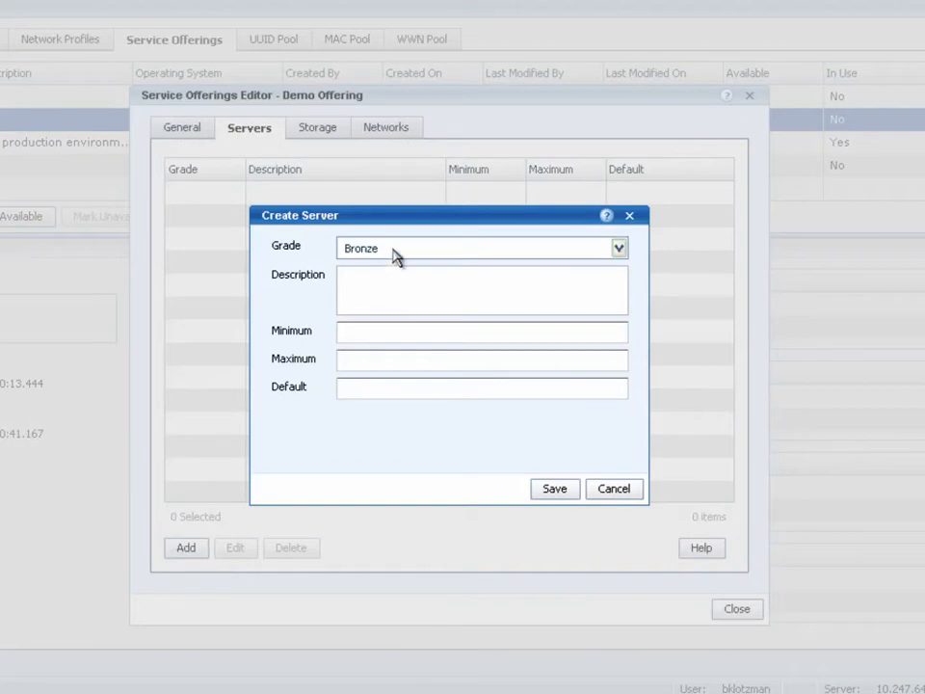
type("1")
type("3")
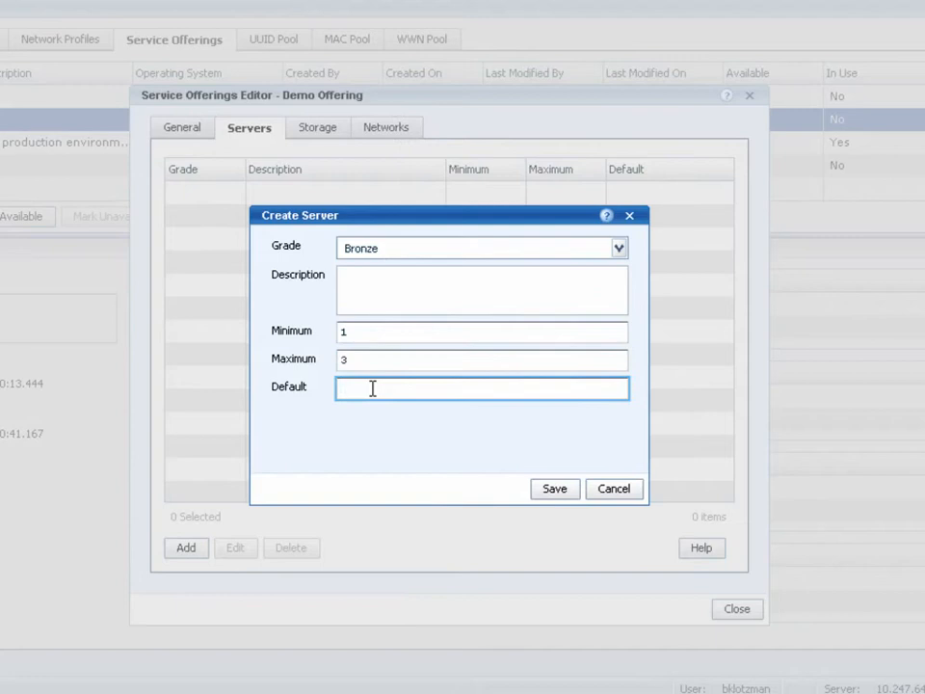
left_click(614, 489)
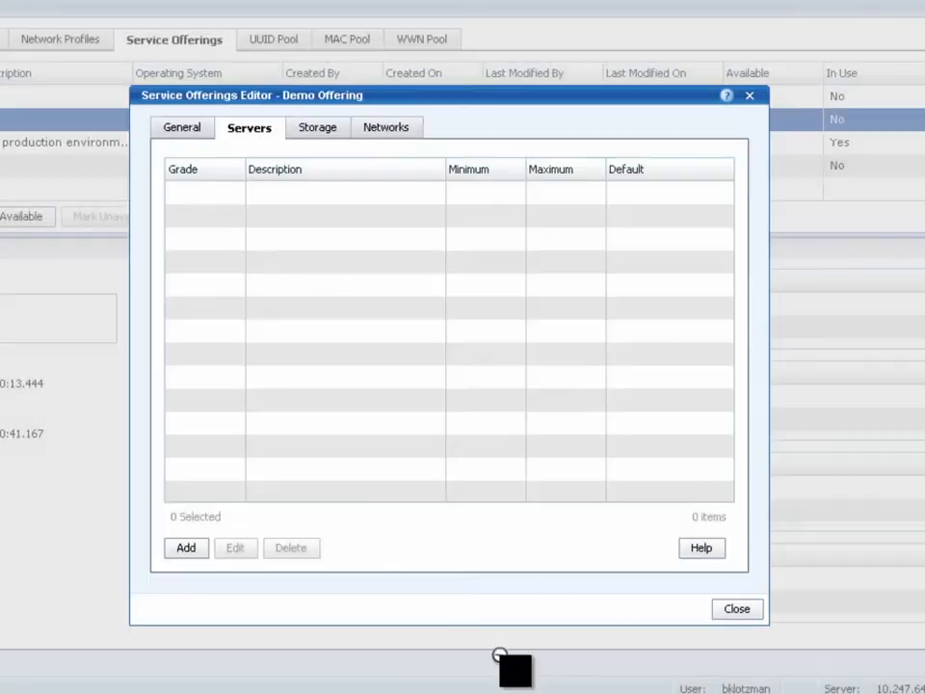
- Add a Silver server grade with minimum 0, maximum 1, default 0
left_click(185, 547)
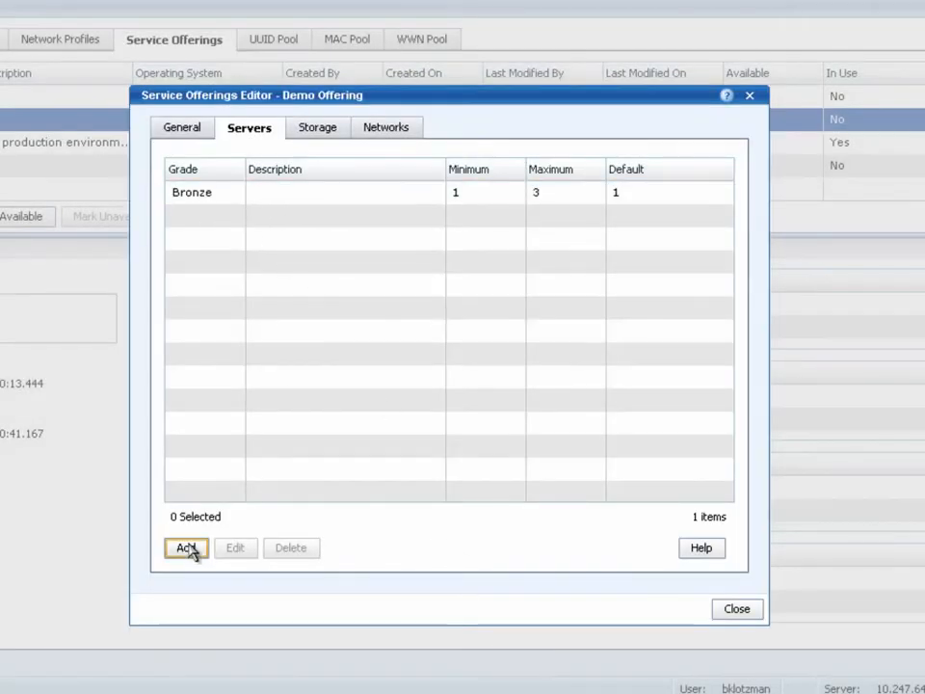
left_click(185, 547)
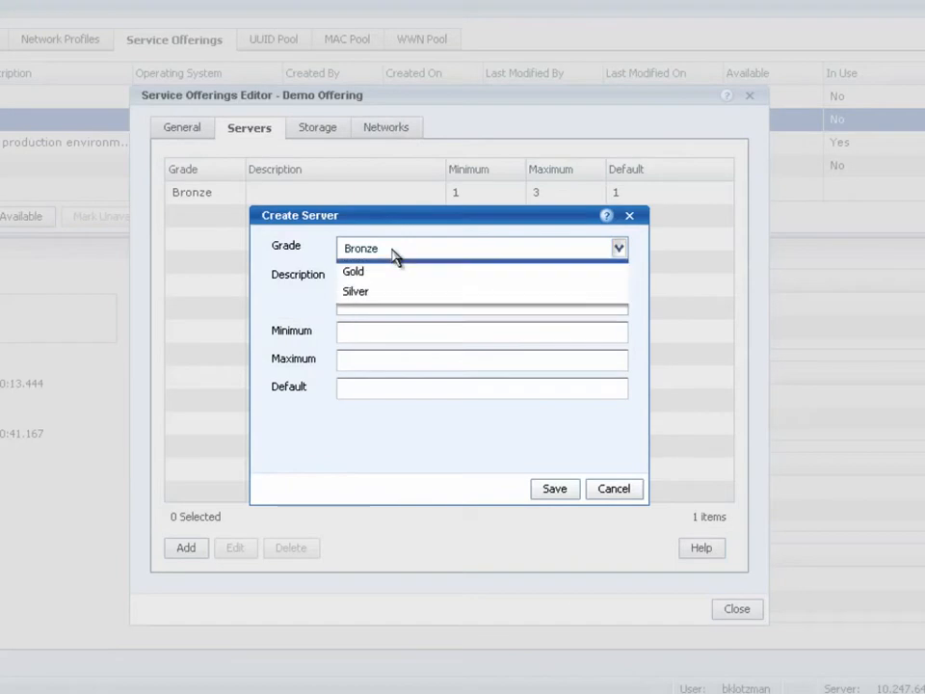
left_click(356, 291)
type("1")
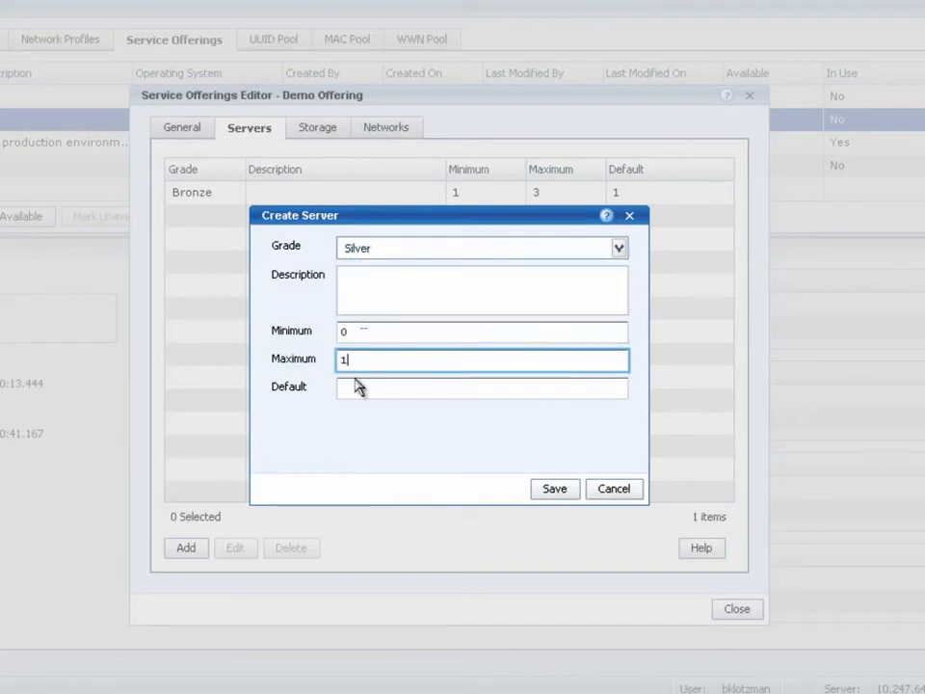
left_click(482, 386)
type("0")
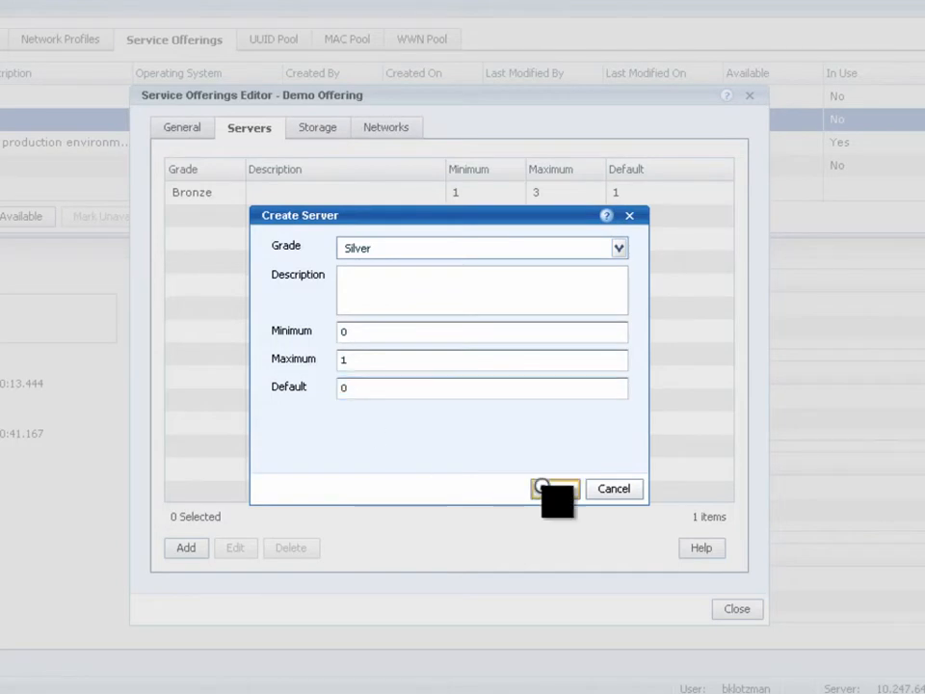
left_click(555, 488)
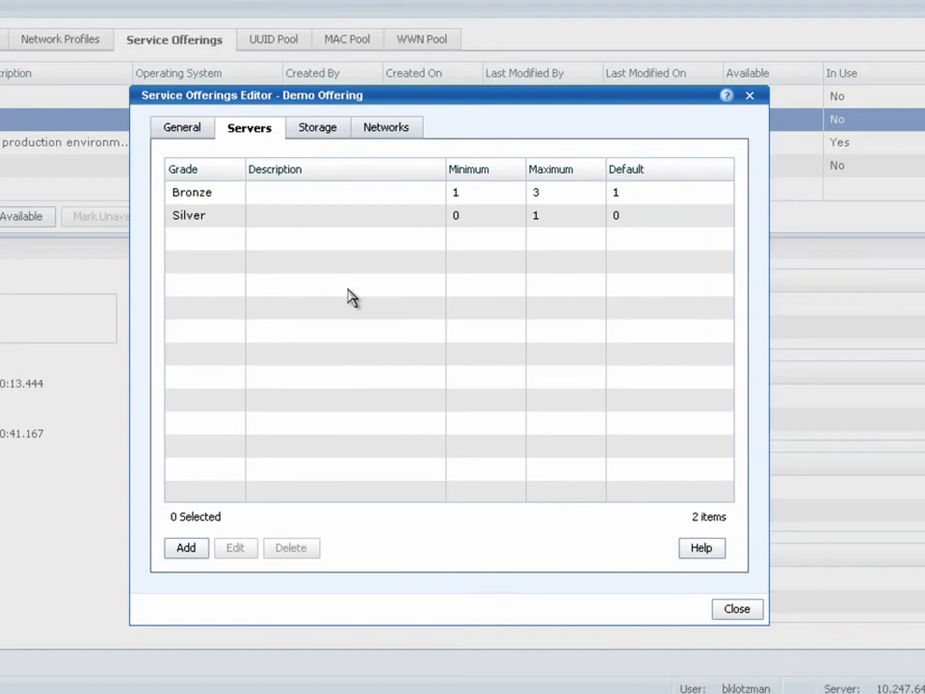
mouse_move(352, 175)
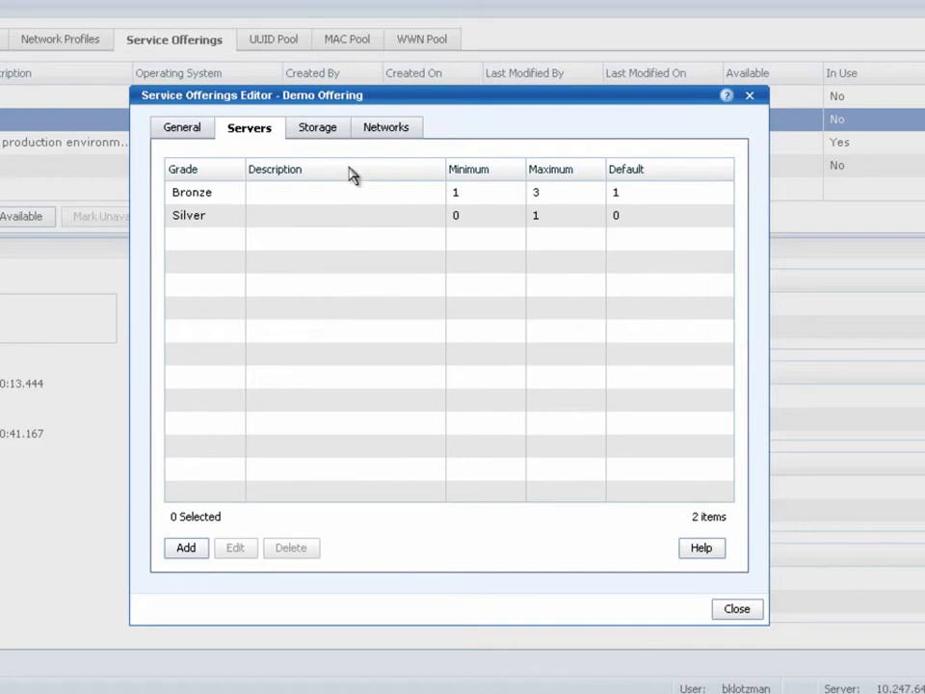
left_click(317, 127)
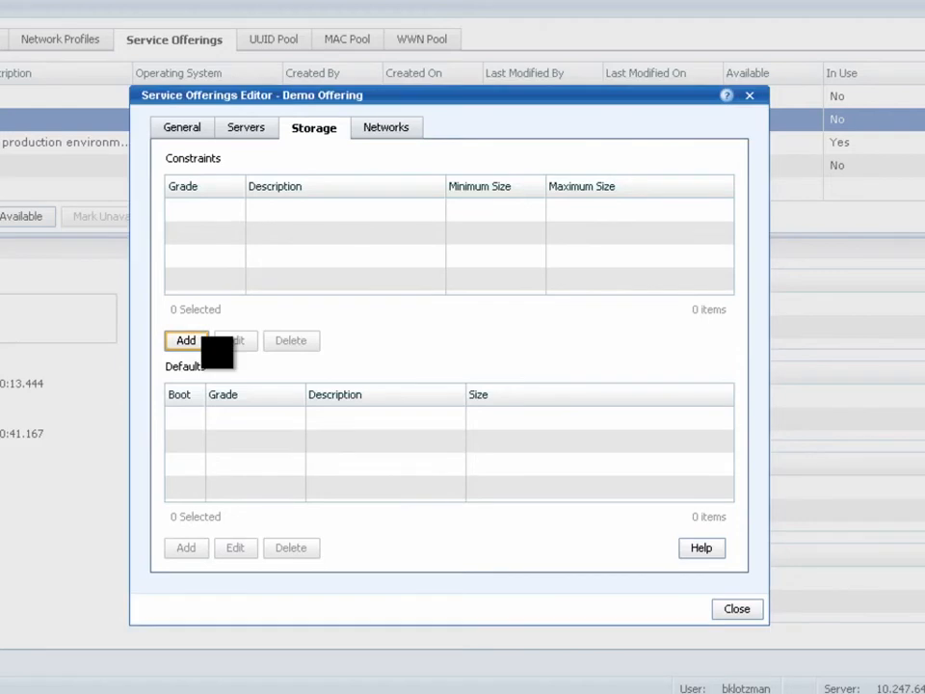
- Save a Tier 2 storage constraint with minimum size 0 and maximum size 1000
left_click(185, 341)
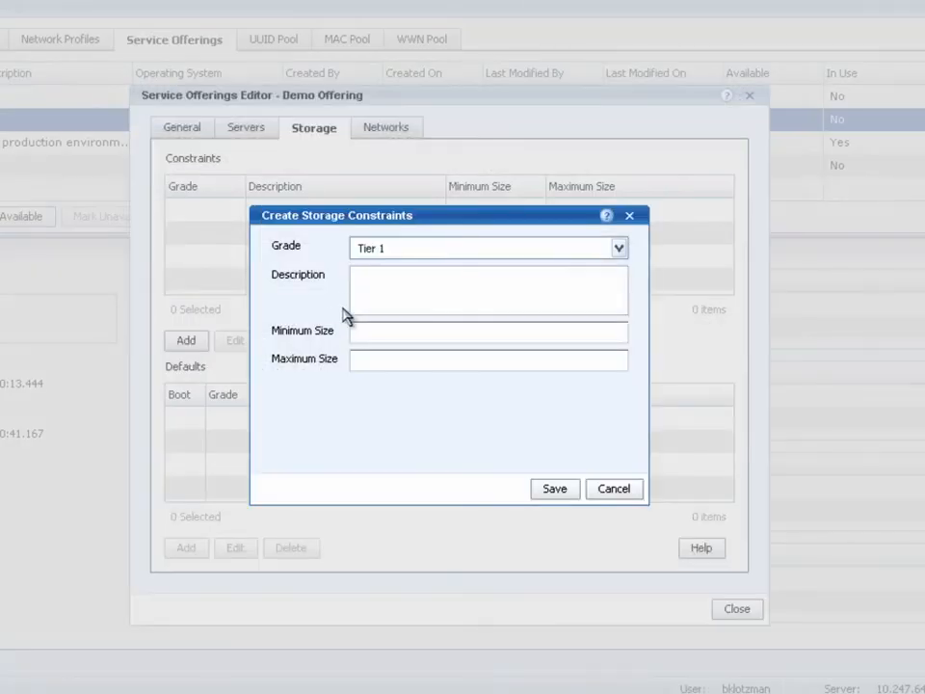
left_click(618, 248)
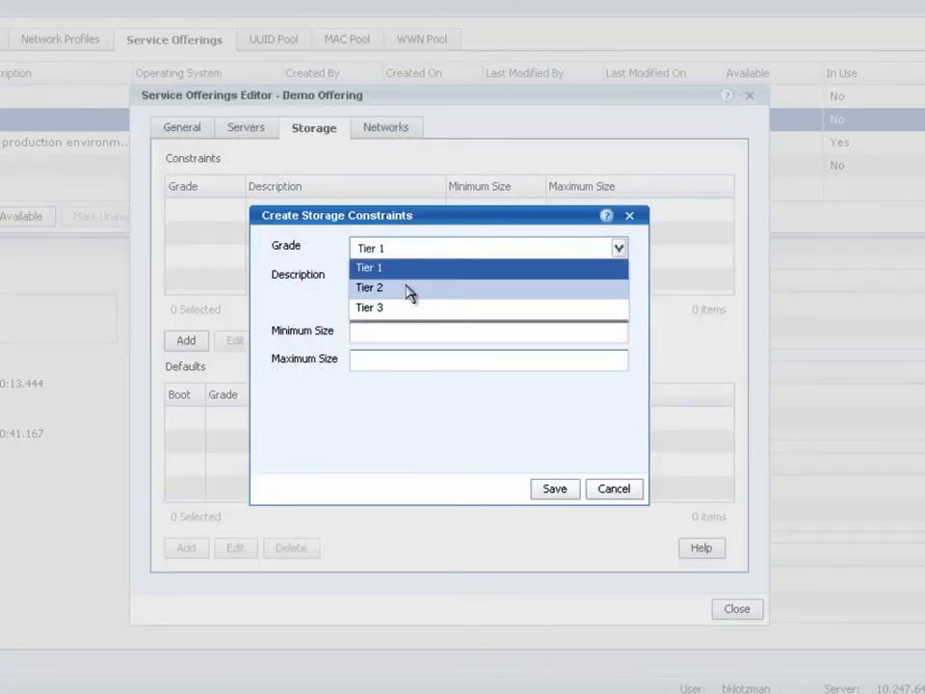
left_click(370, 287)
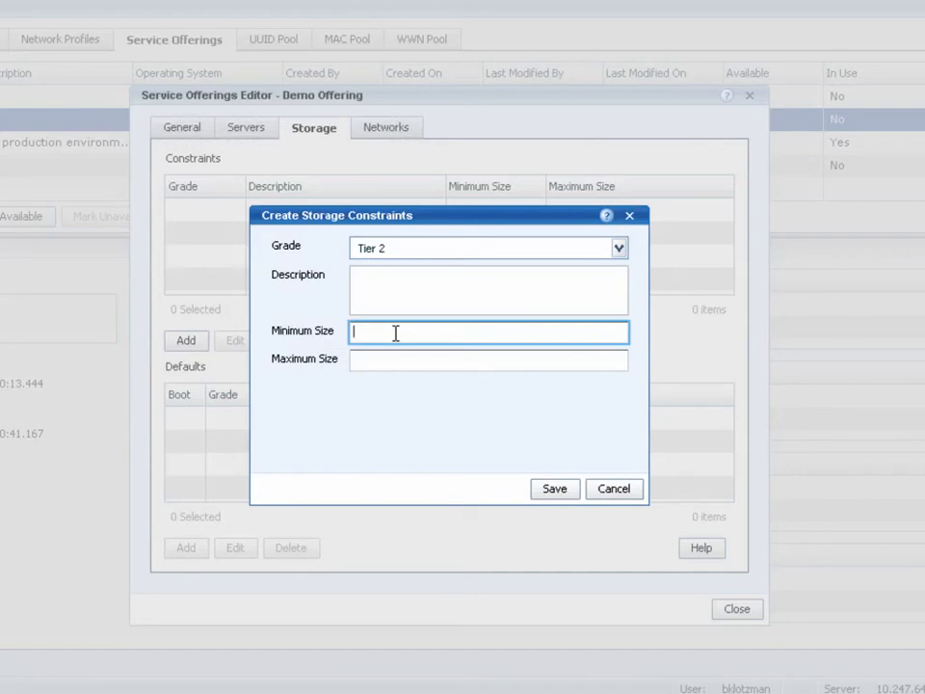
type("0")
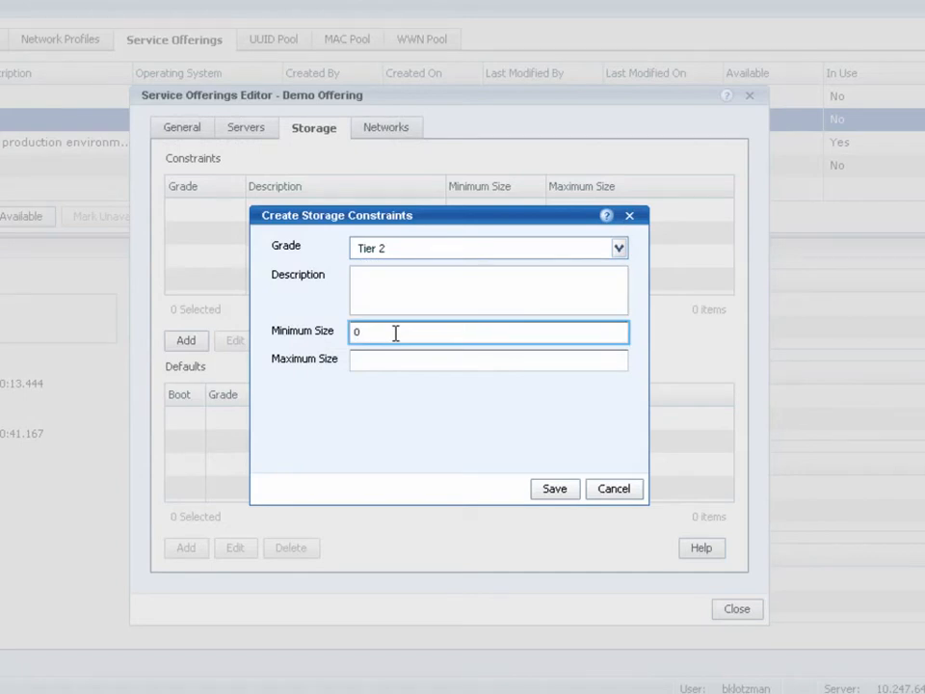
left_click(487, 358)
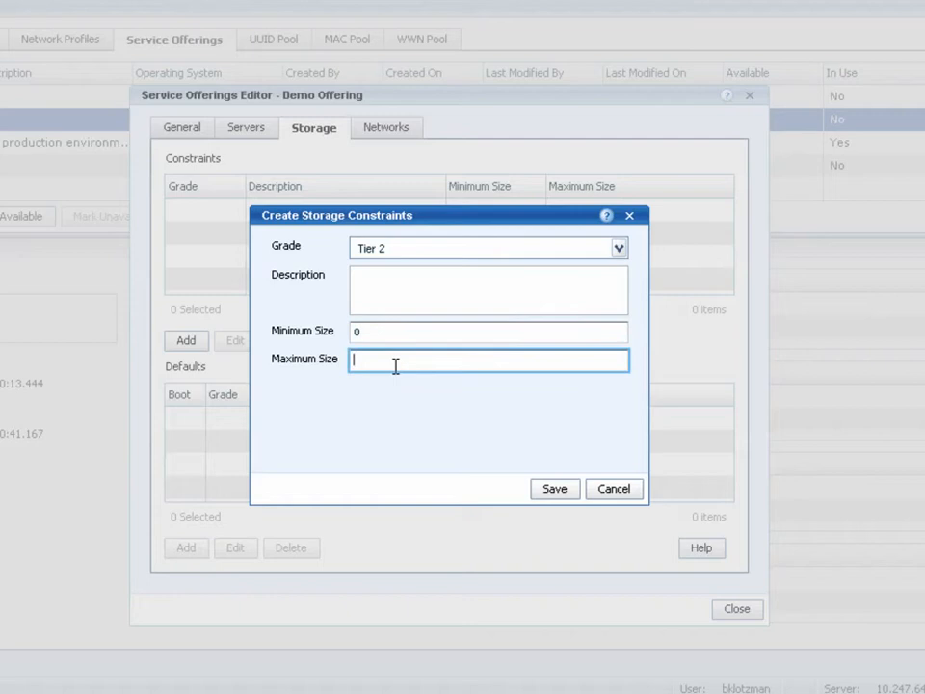
type("1000")
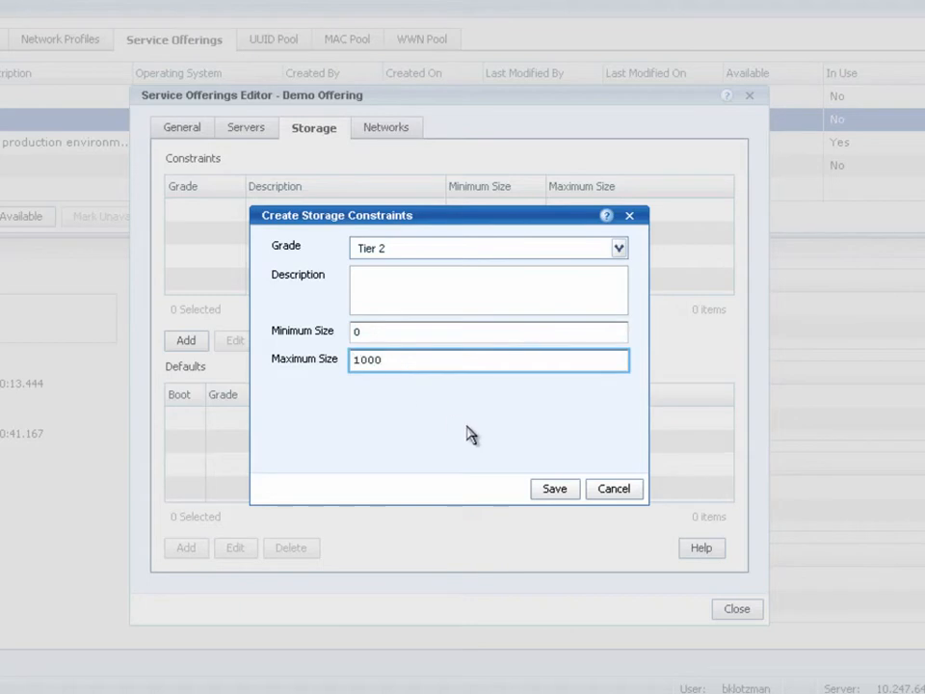
mouse_move(554, 489)
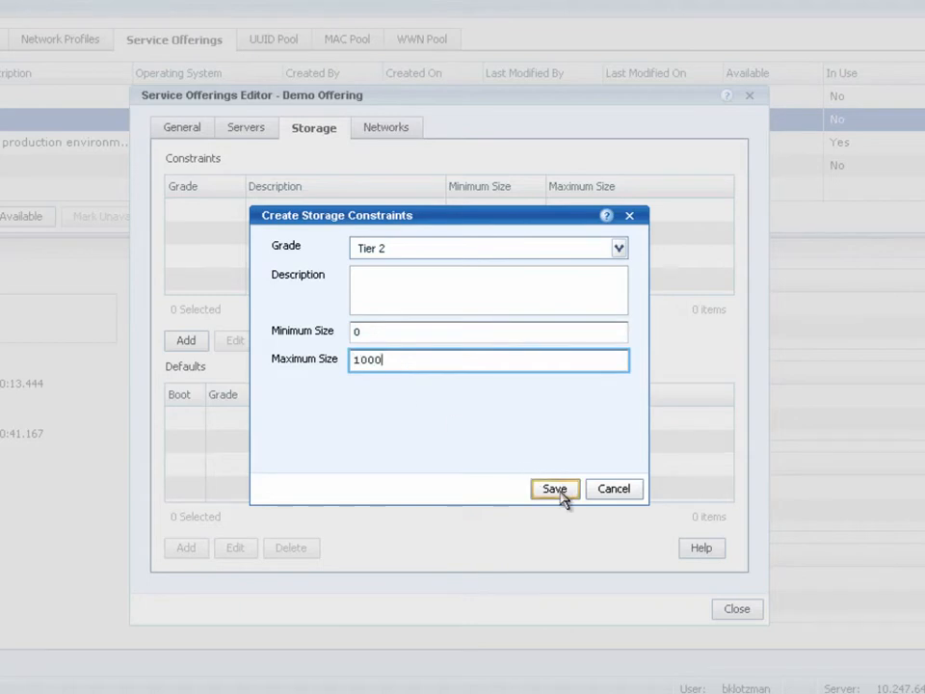
left_click(555, 489)
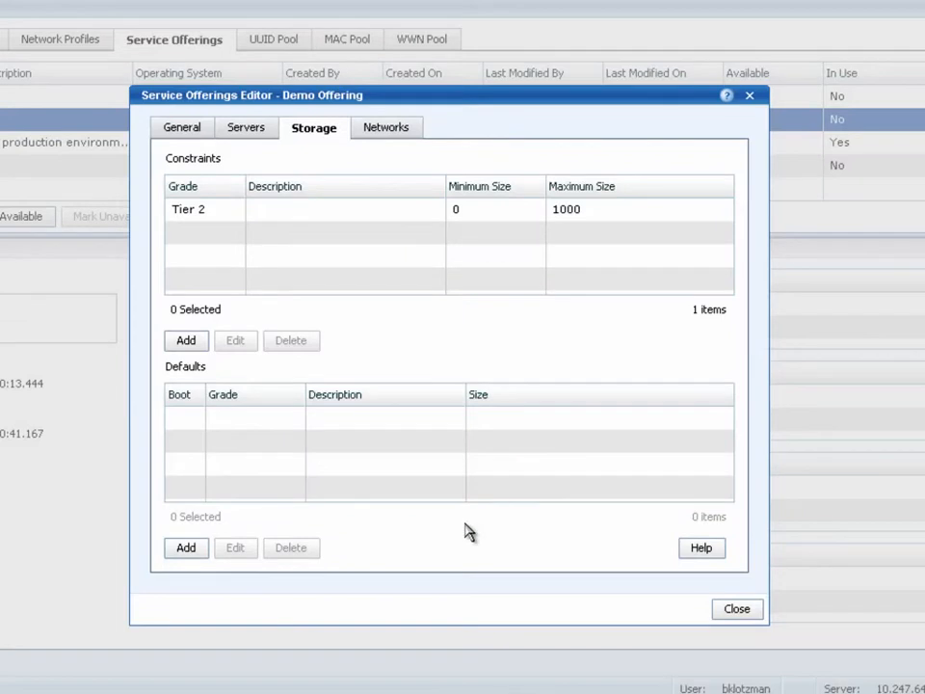
- Add a Tier 2 boot disk default of size 50
left_click(185, 548)
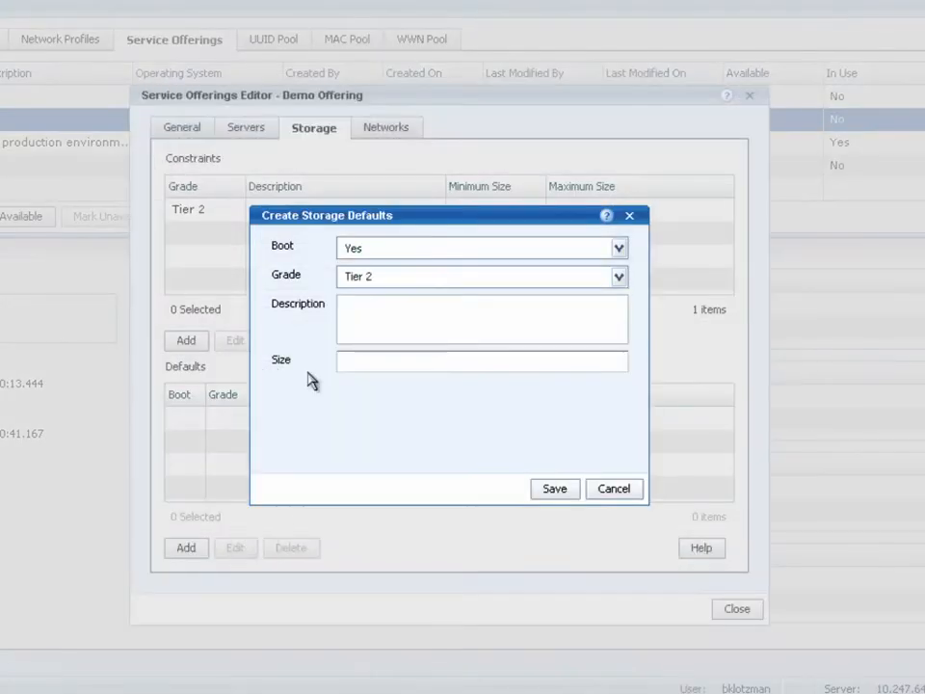
left_click(482, 362)
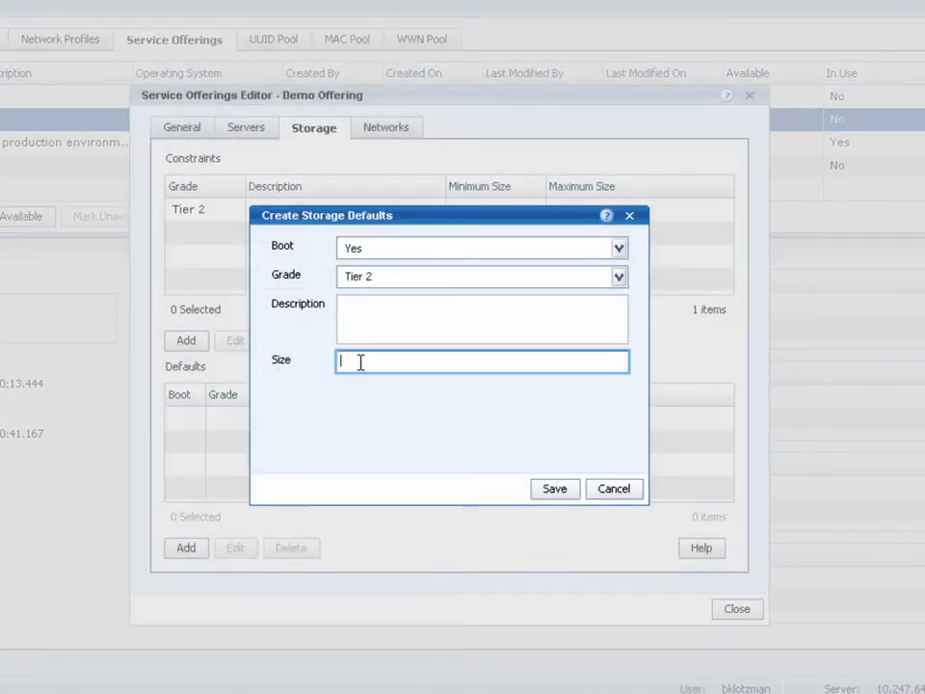
type("5")
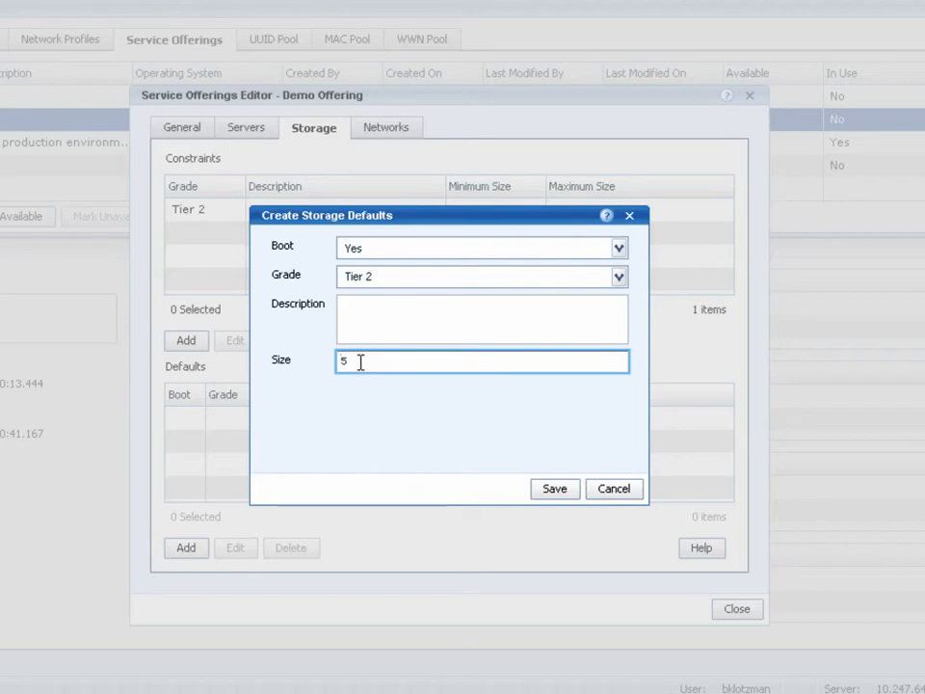
type("0")
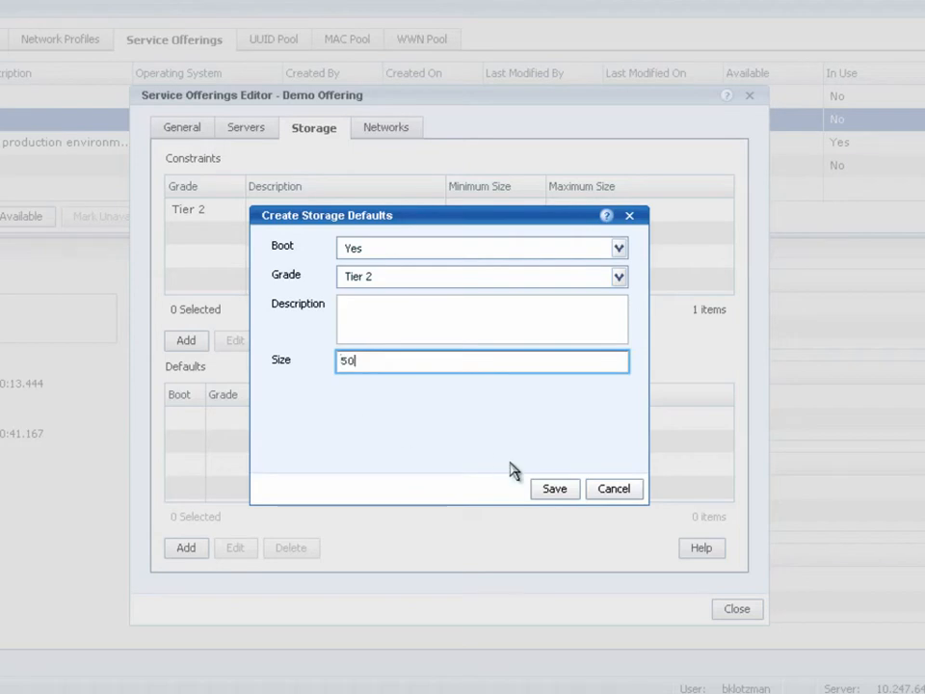
left_click(554, 488)
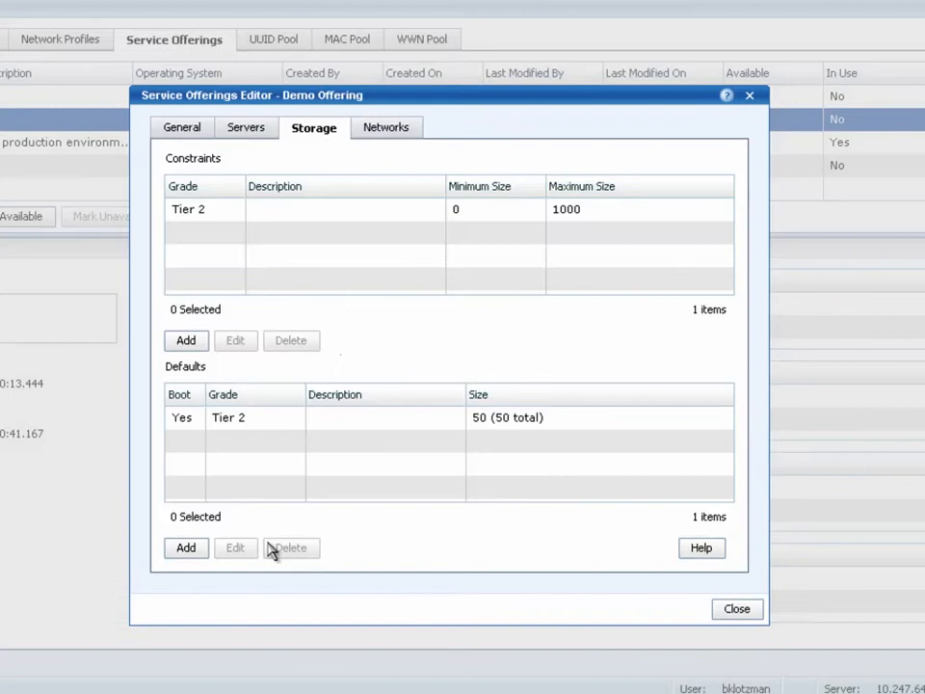
- Add a non-boot Tier 2 default described as Shared Data Store, size 200
left_click(185, 548)
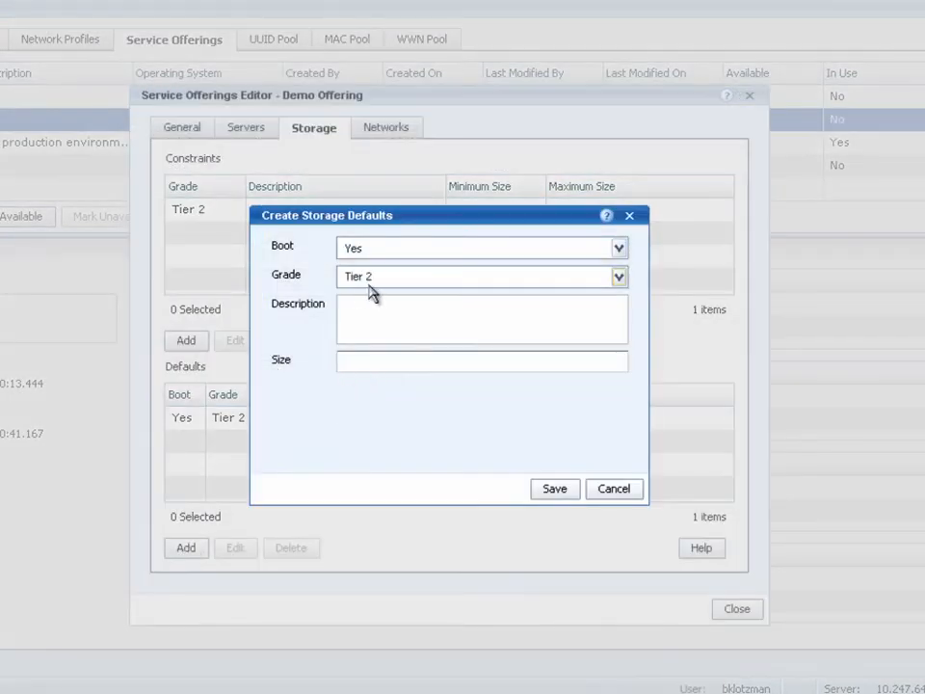
left_click(619, 248)
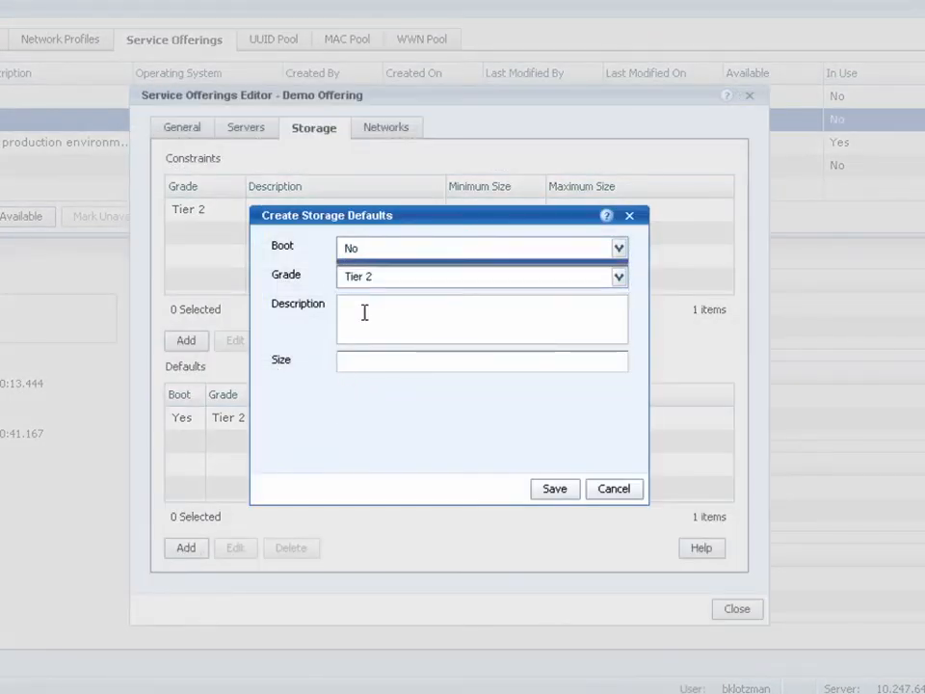
type("s")
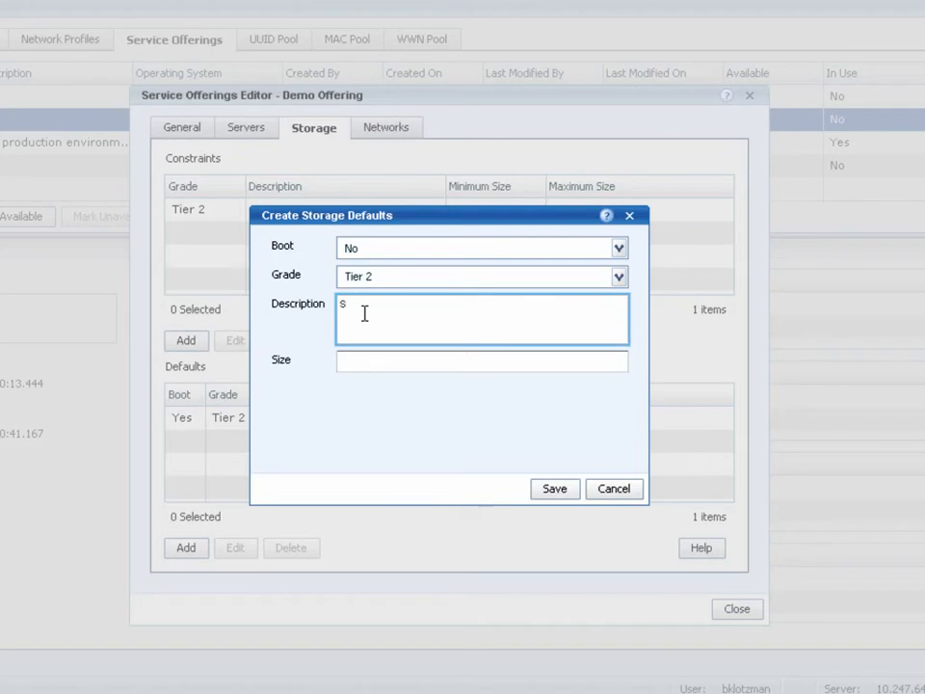
type("hared Data Store")
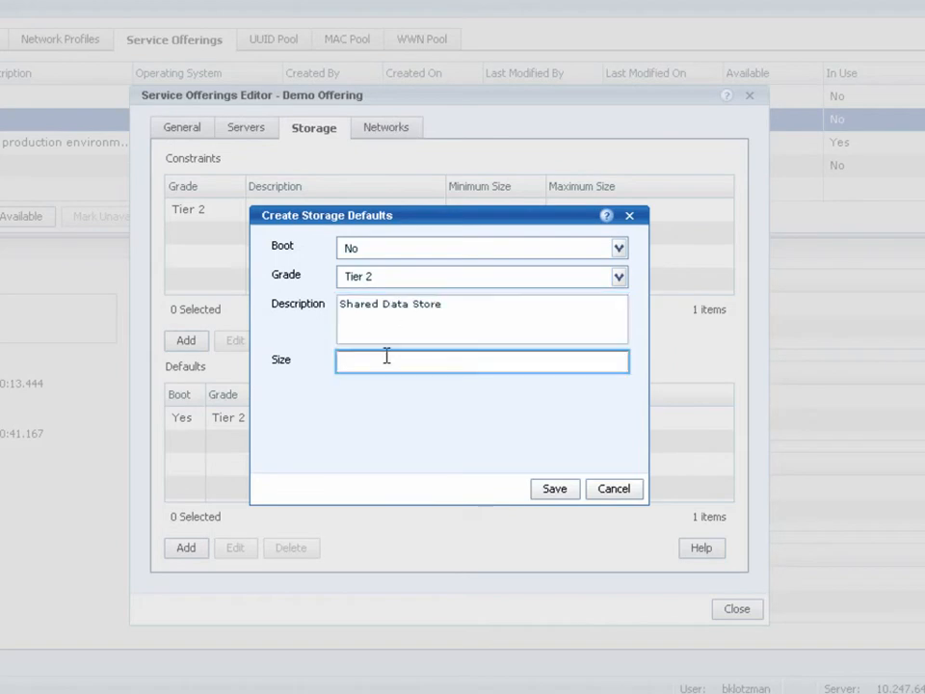
type("200")
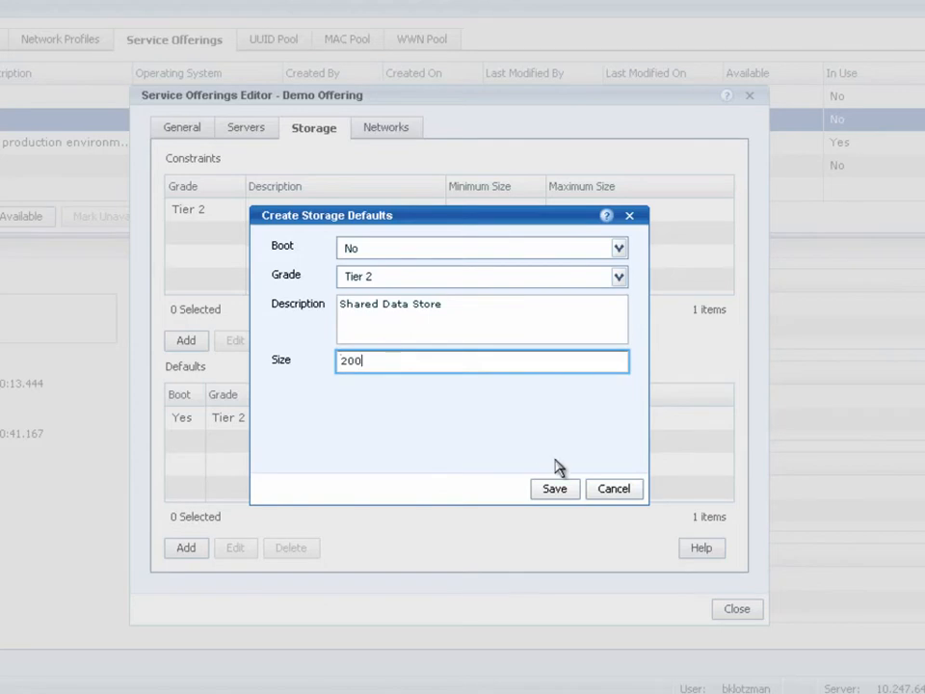
left_click(555, 489)
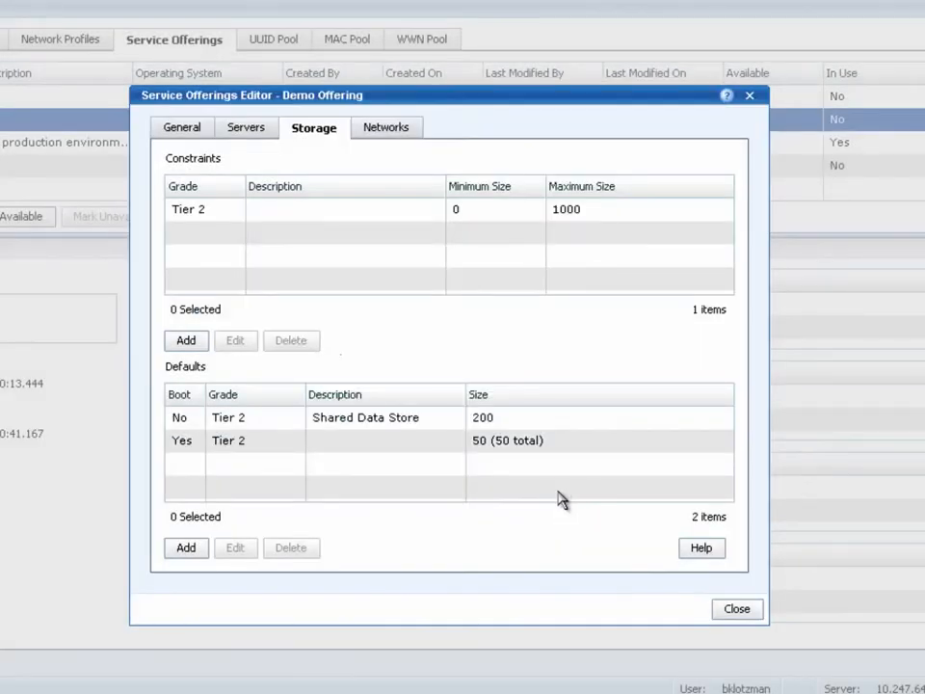
left_click(308, 440)
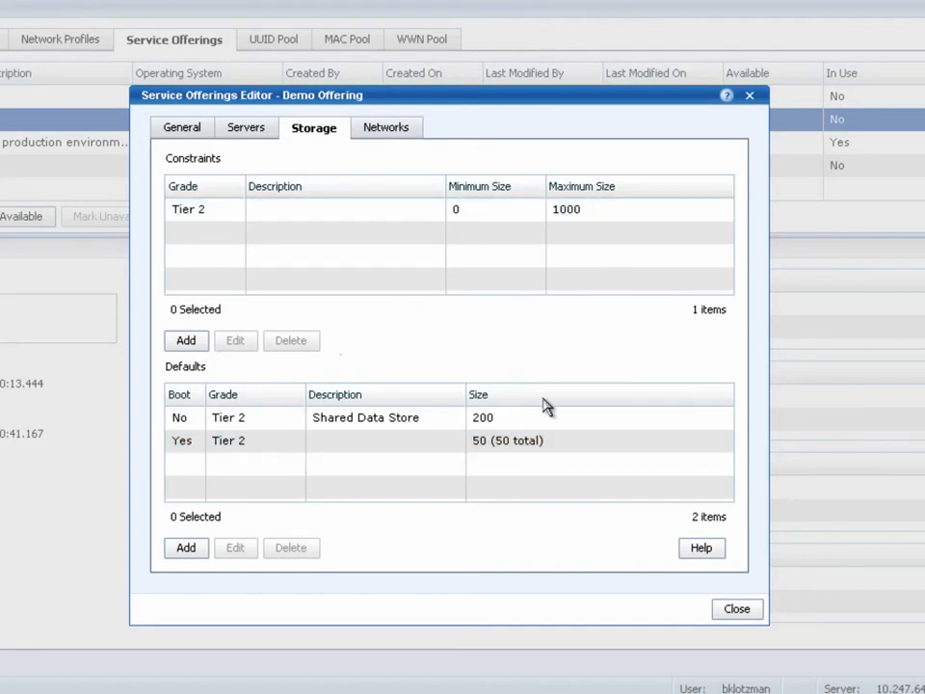
mouse_move(385, 128)
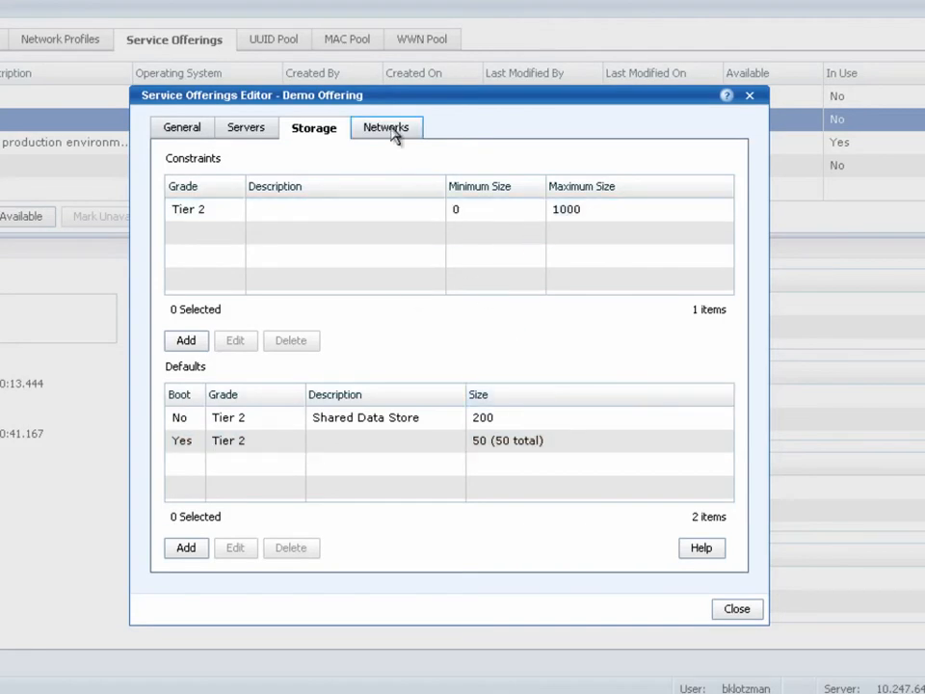
- Review the Networks settings, close the editor and mark Demo Offering available
left_click(383, 127)
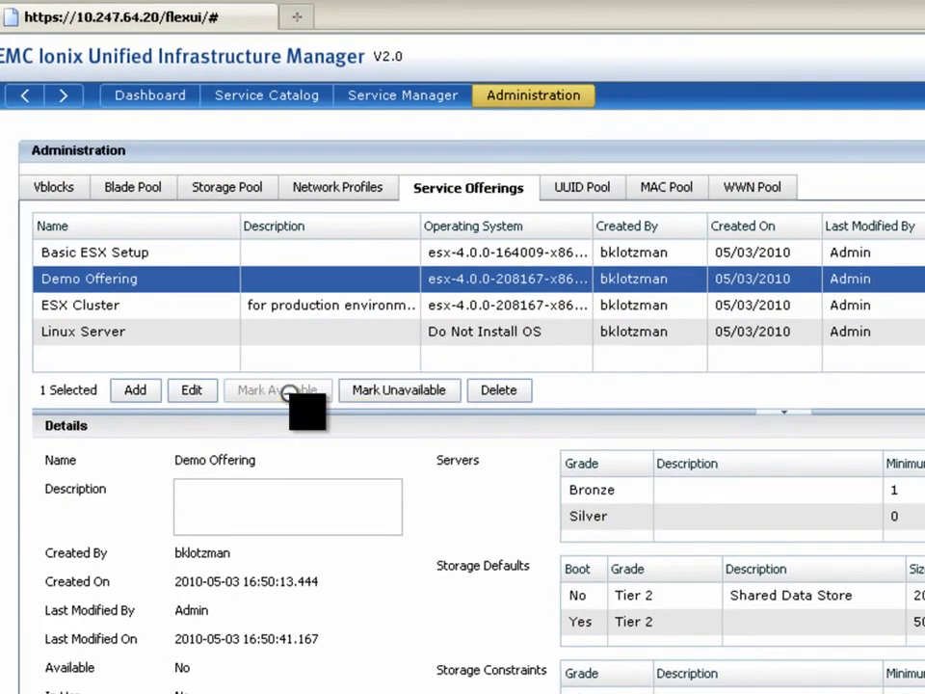
left_click(278, 390)
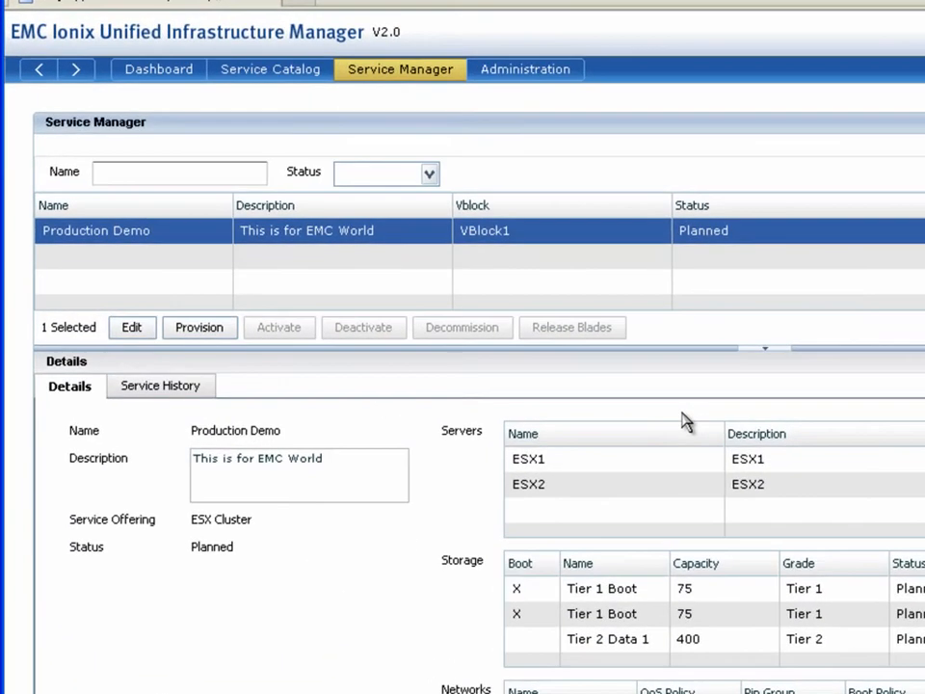
- Provision the Production Demo service and review its server, storage and network status
left_click(199, 328)
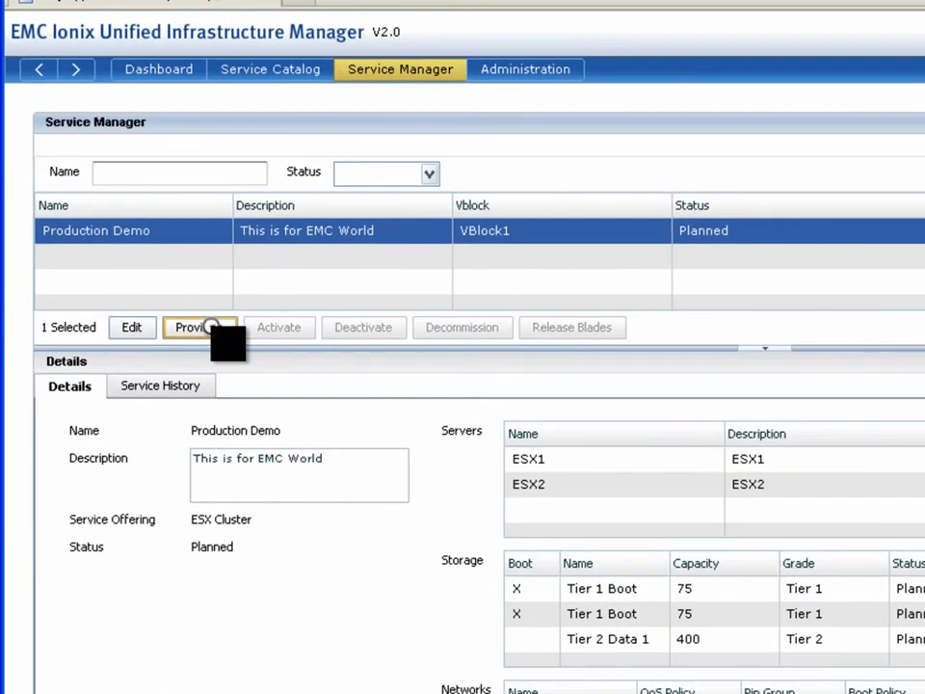
left_click(200, 326)
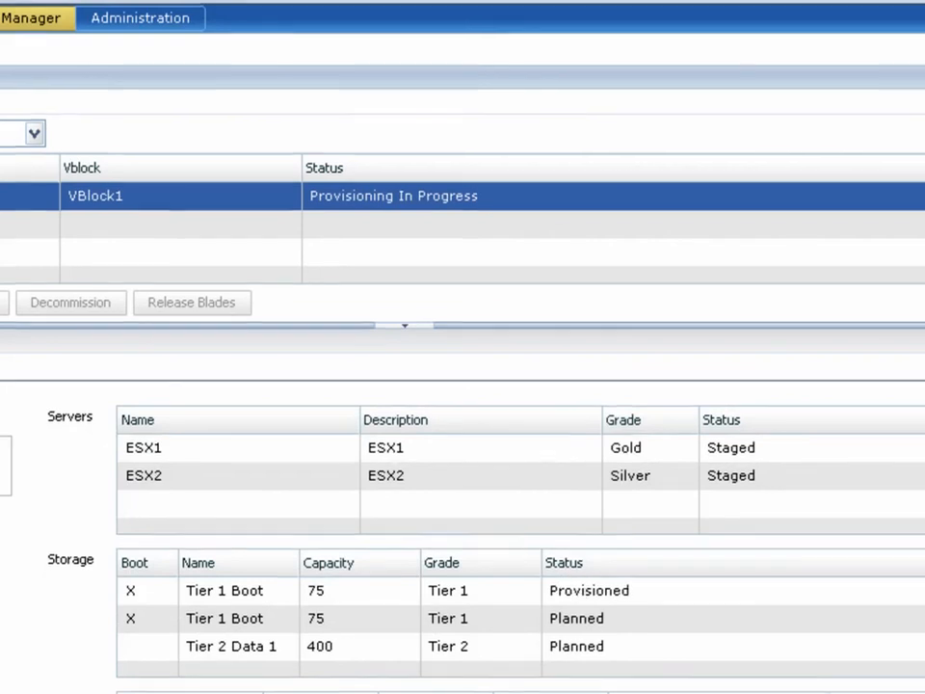
scroll("down", 3)
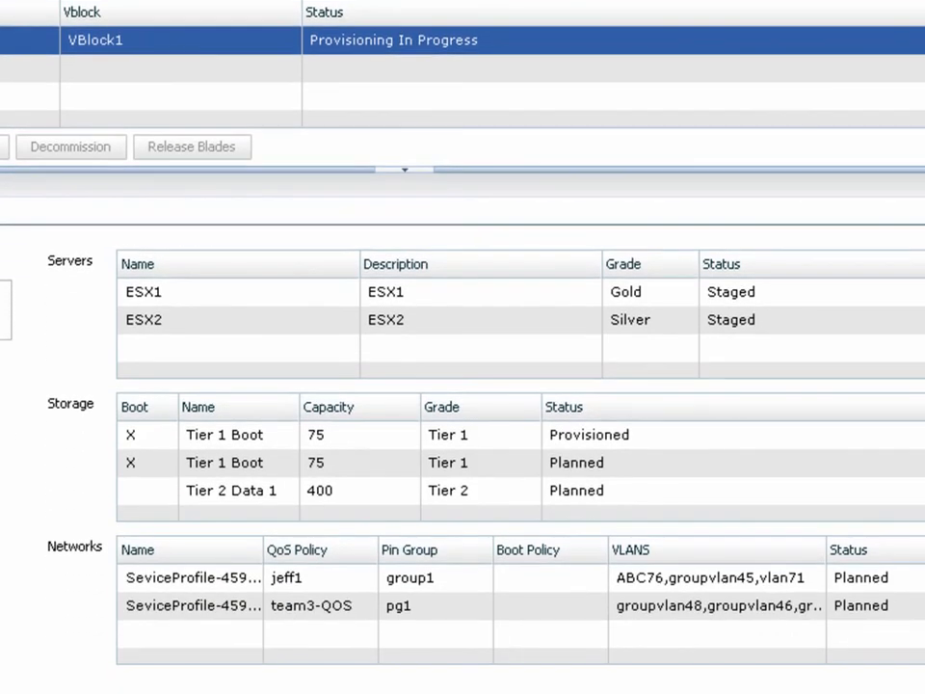